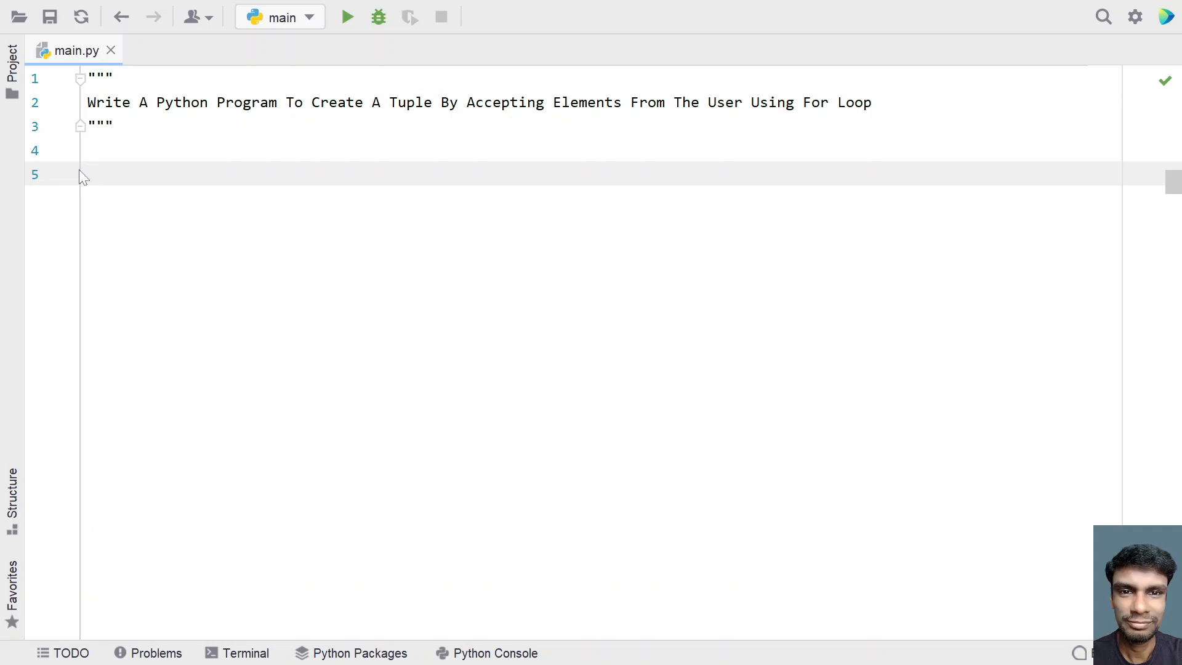
# Write n = int(input("Enter tuple Length : ")) on line 5, wrapping input in int()
pyautogui.write('n')
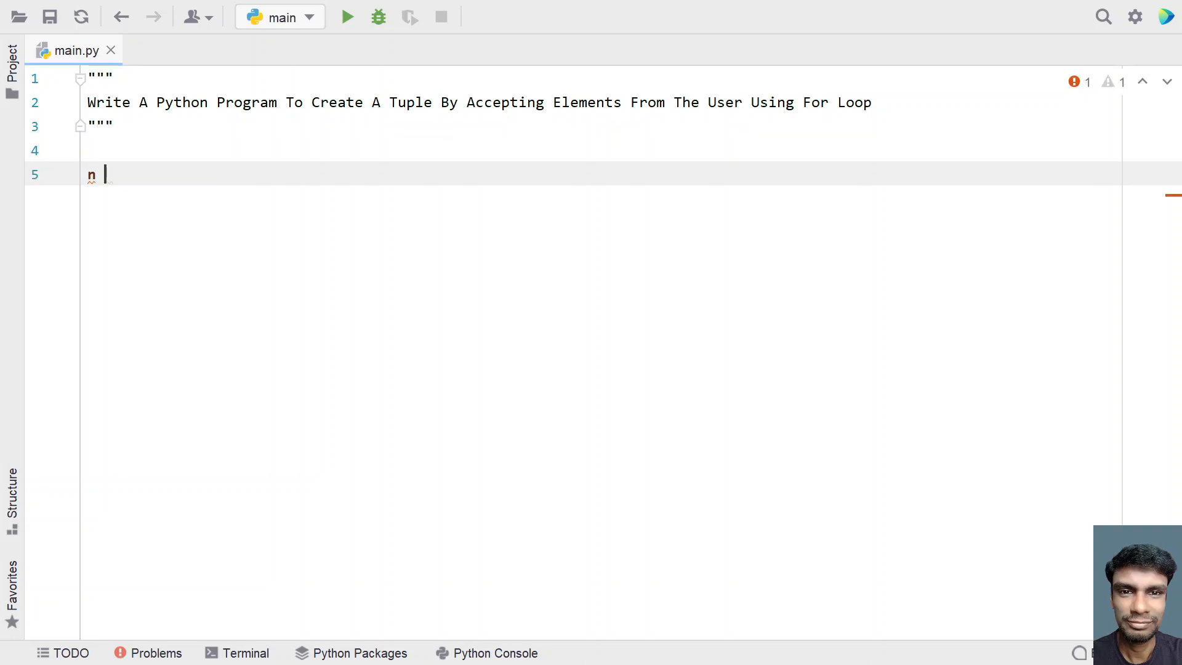
pyautogui.write('= in')
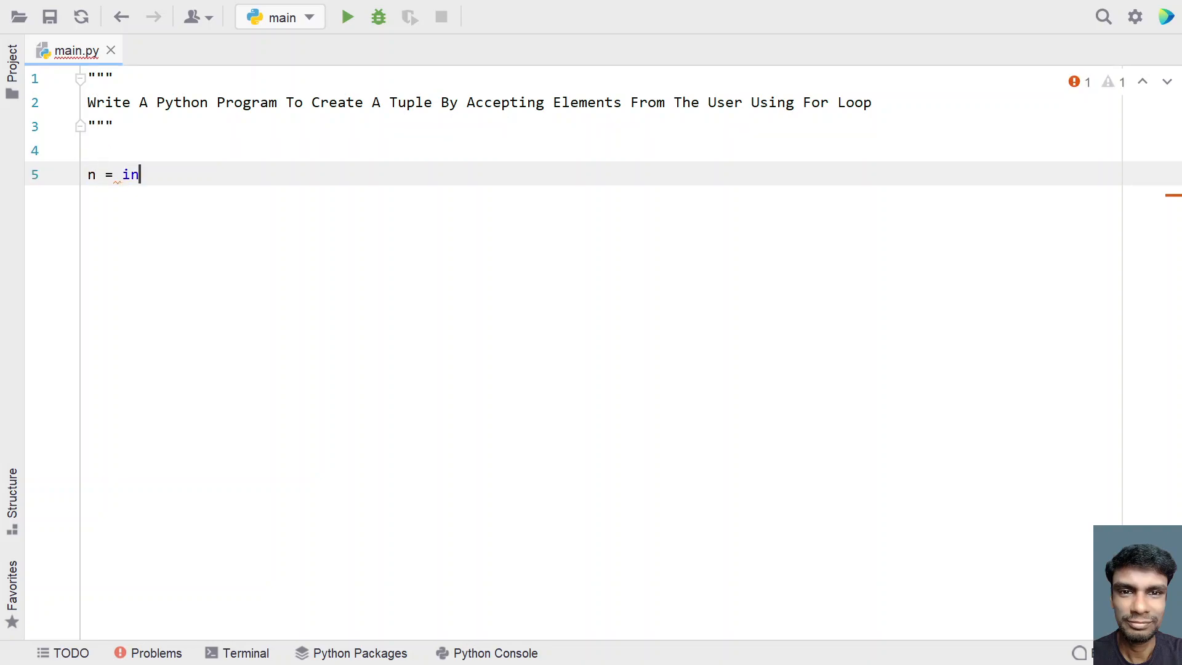
pyautogui.write('put()')
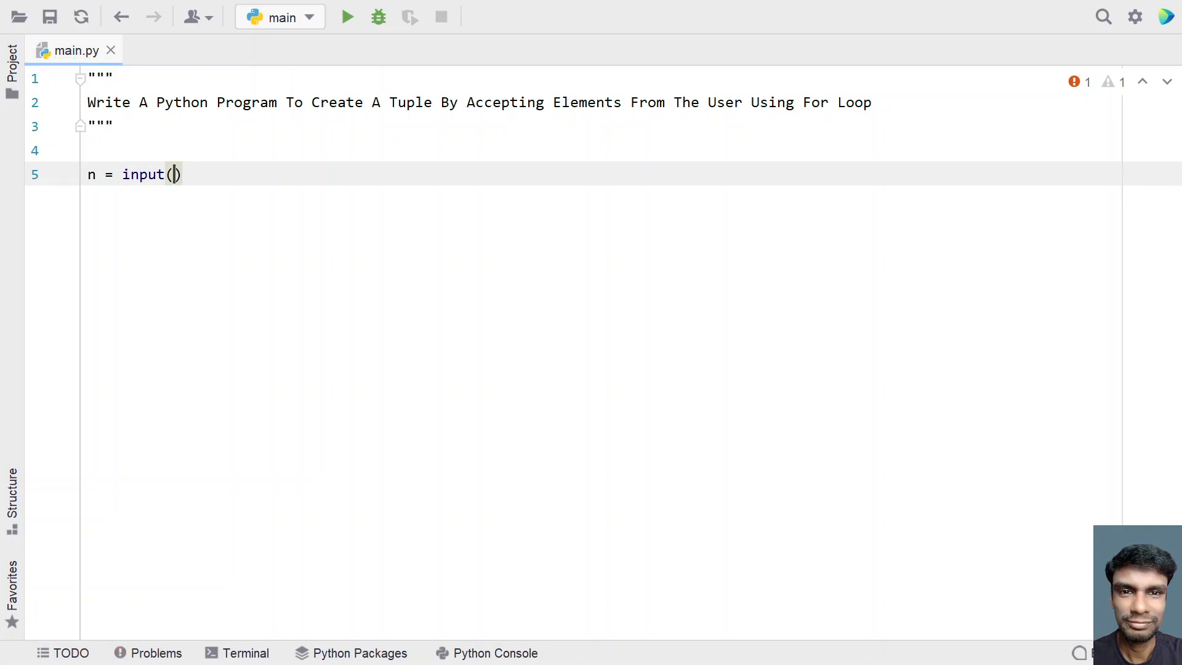
pyautogui.write('"Enter')
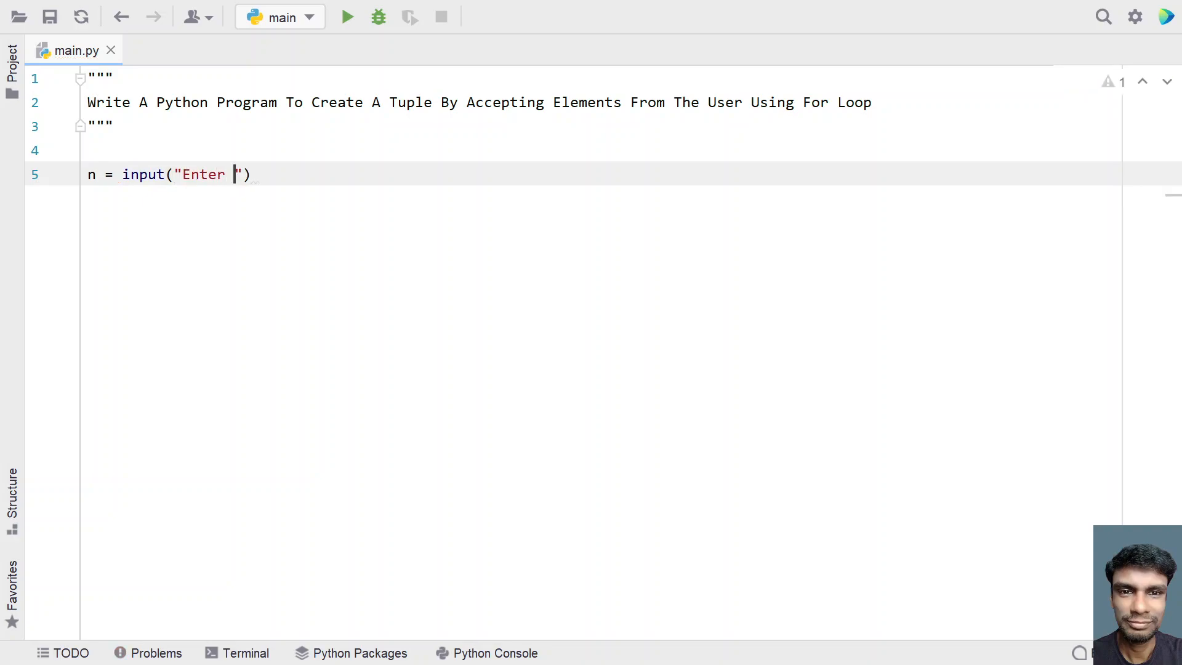
pyautogui.write('tuple Length :')
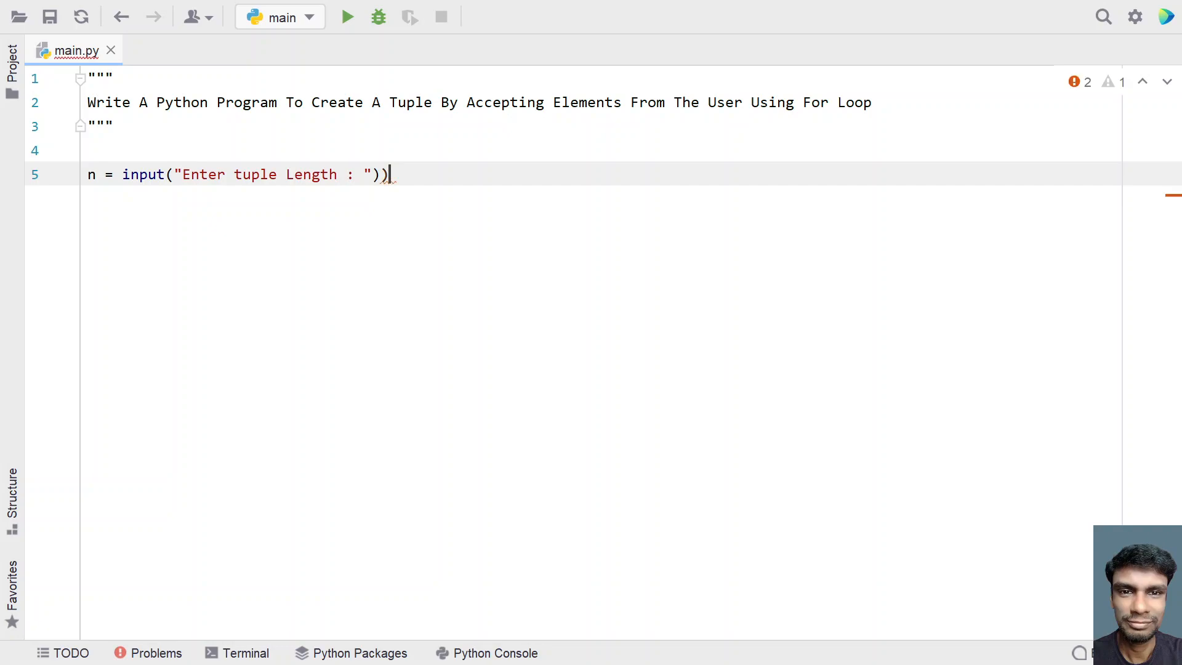
pyautogui.doubleClick(143, 174)
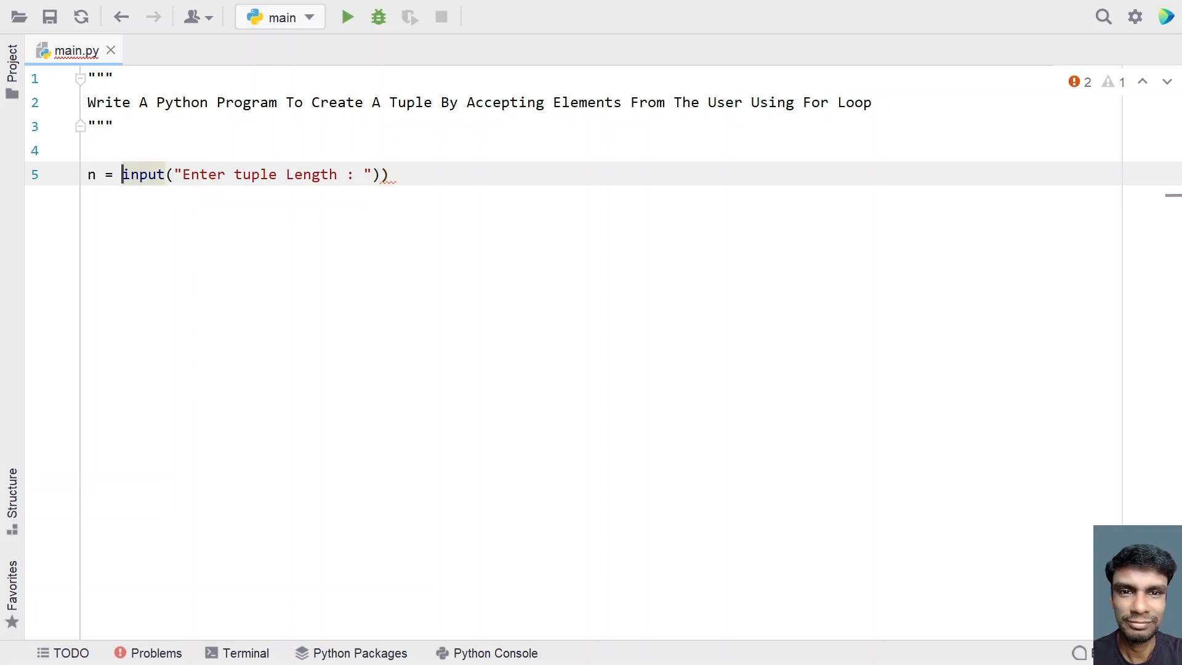
pyautogui.write('int(')
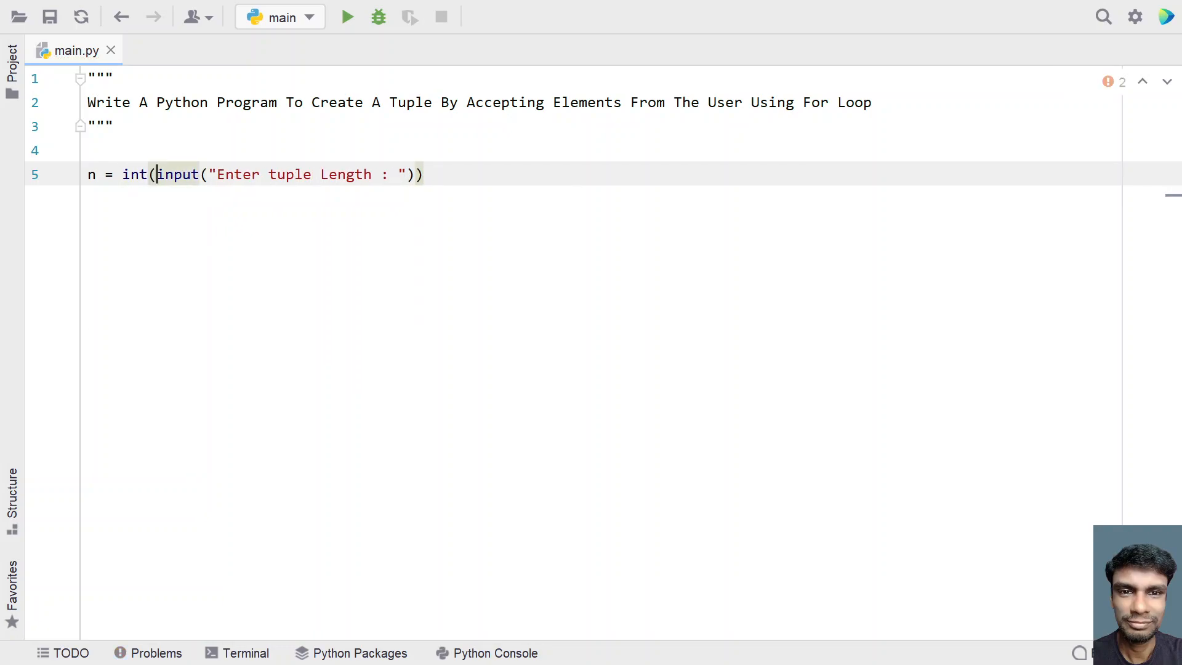
pyautogui.press('enter')
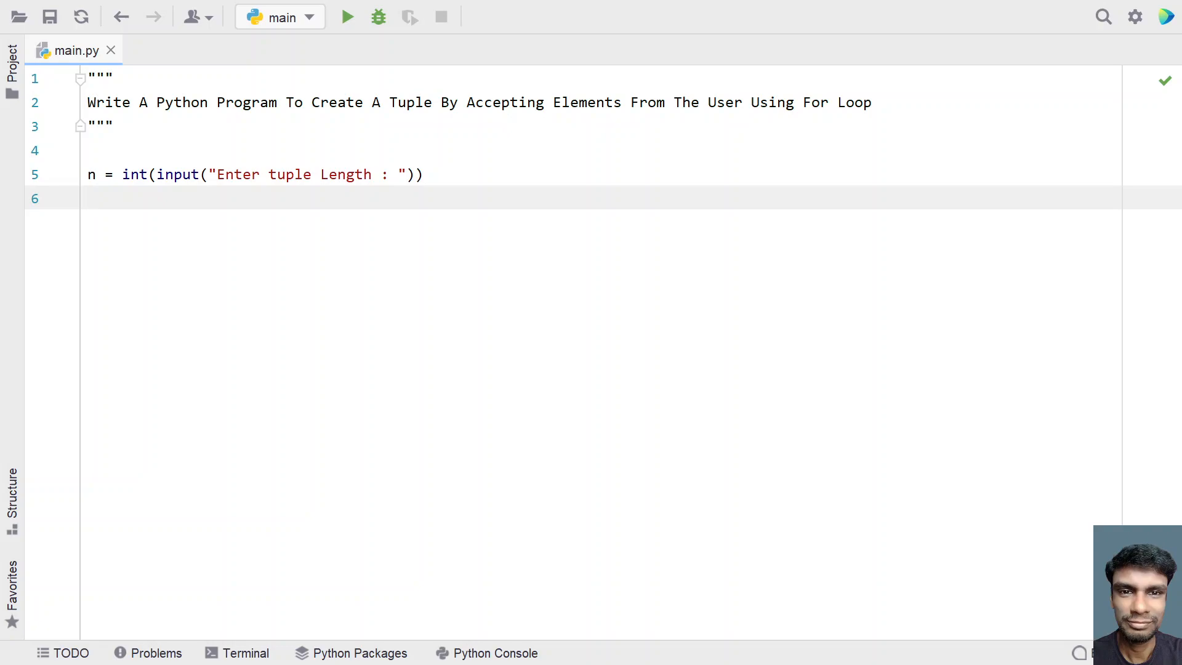
# Write my_tuple = tuple() on line 6 to initialise an empty tuple
pyautogui.write('my_tup')
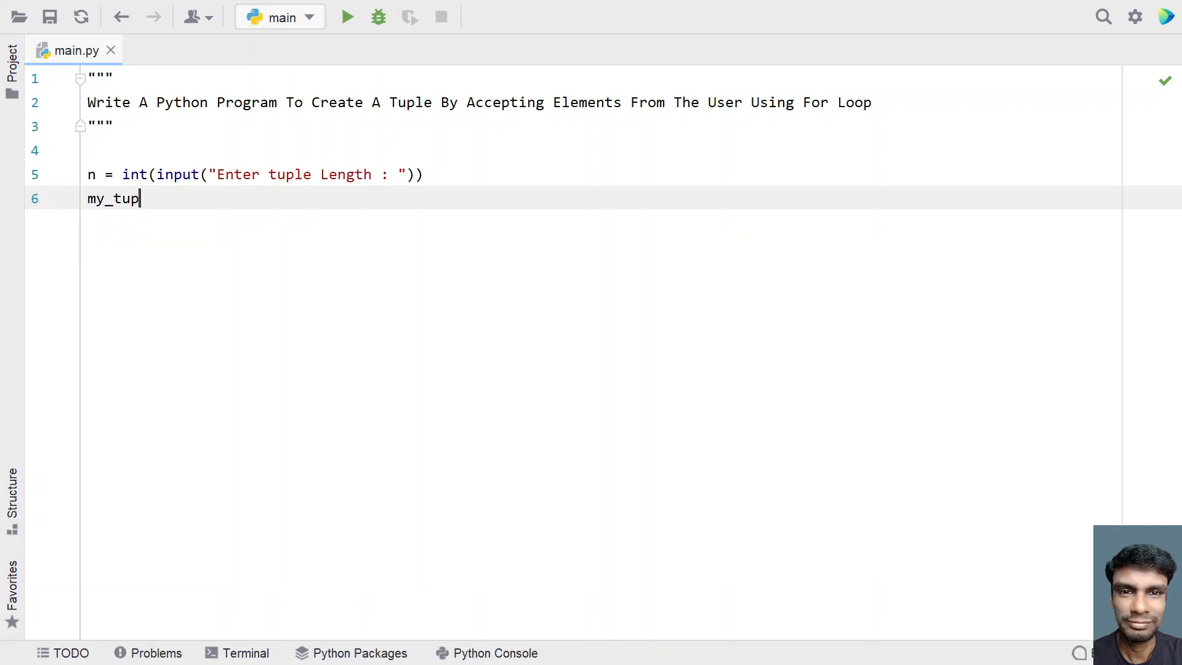
pyautogui.write('le =')
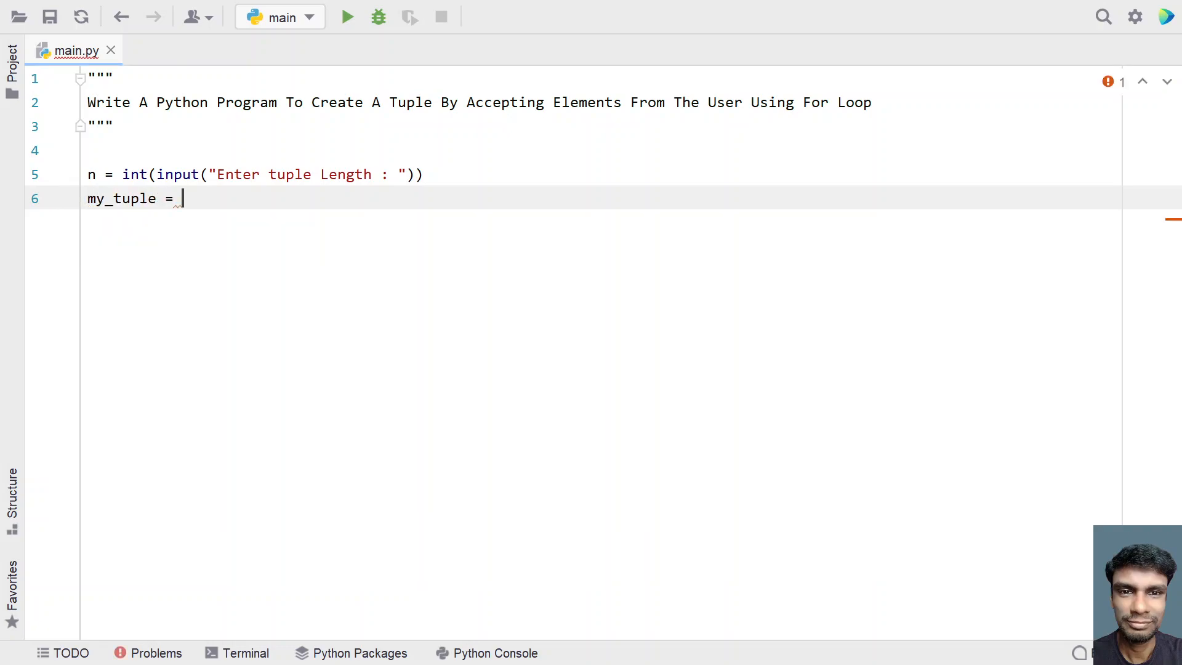
pyautogui.write('tuple()')
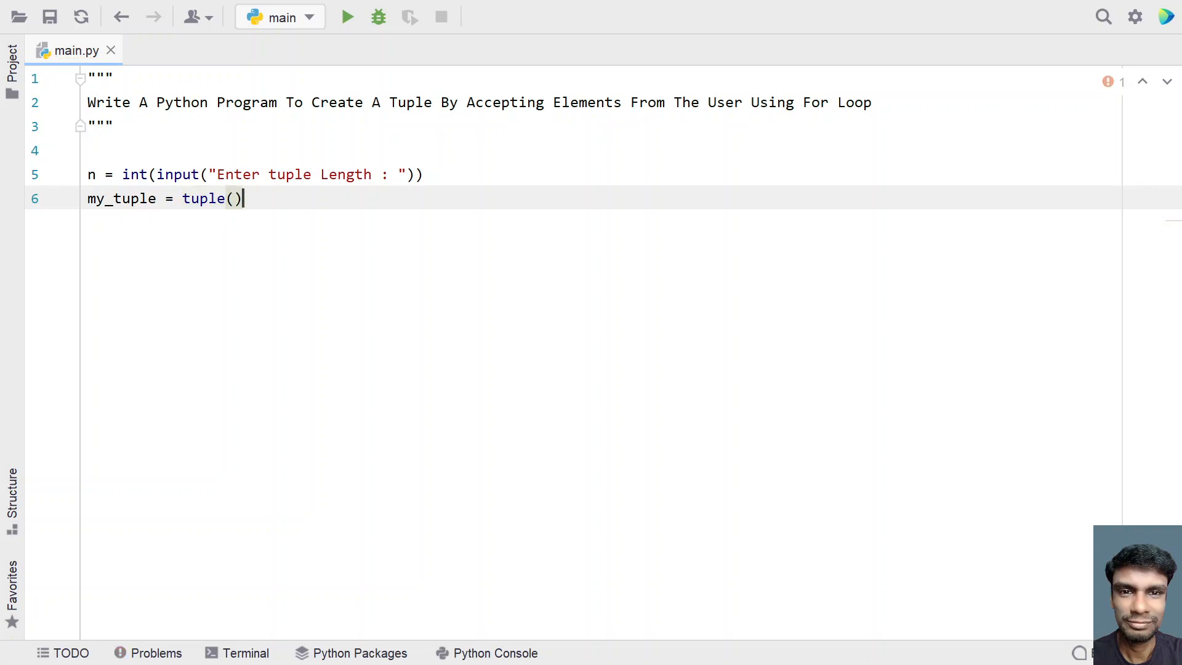
pyautogui.press('Enter')
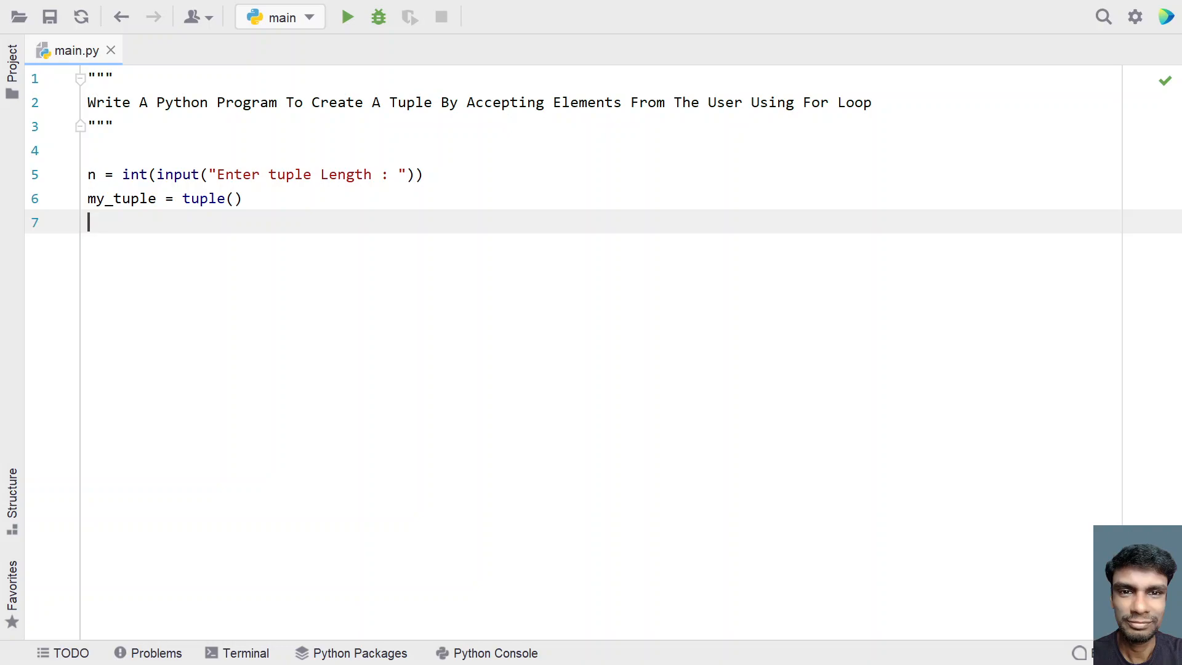
# Write the loop header for _ in range(n):
pyautogui.write('for _ in range')
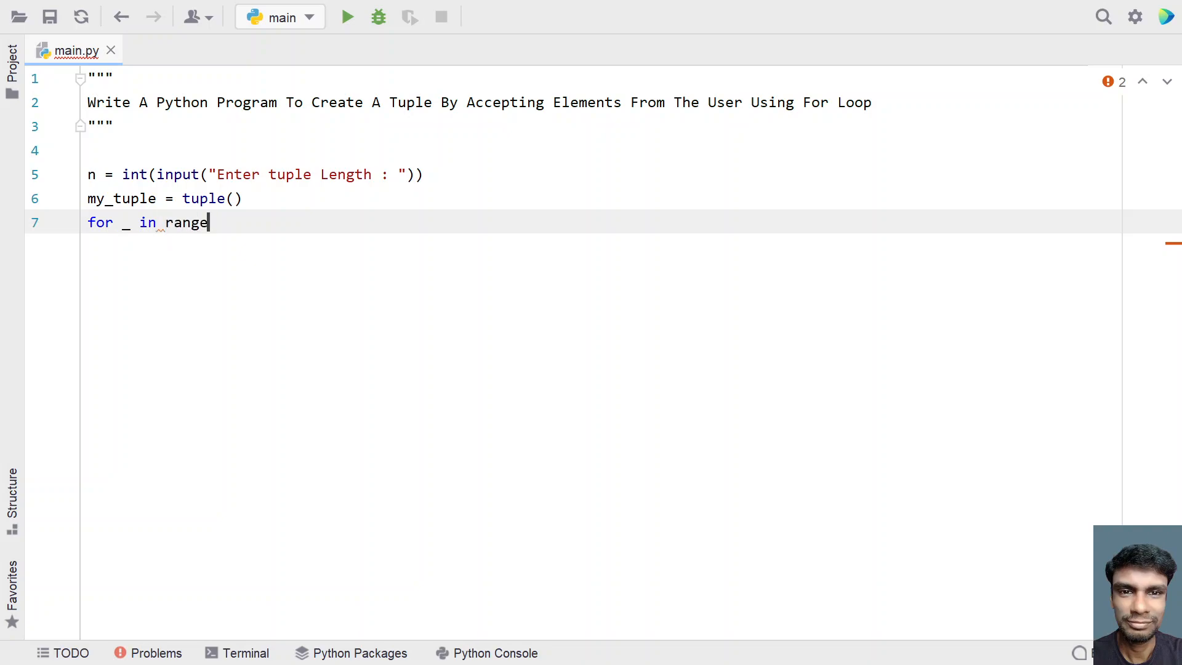
pyautogui.write('(n):')
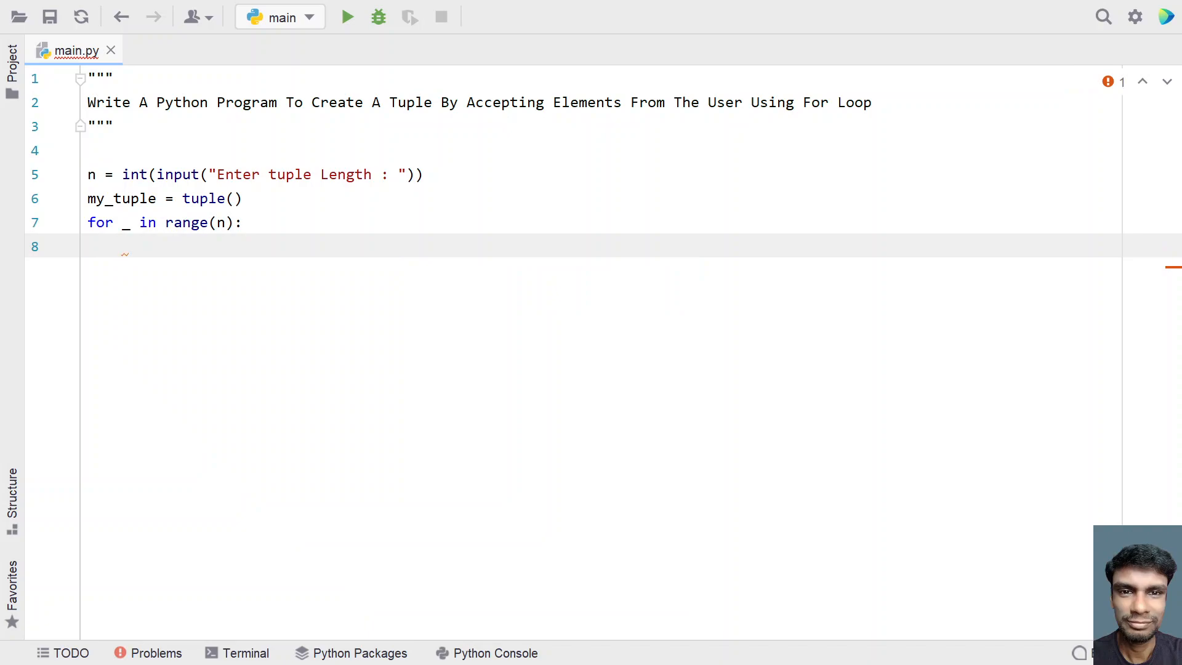
# Inside the loop, write temp = int(input("Enter Tuple Element : "))
pyautogui.write('temp')
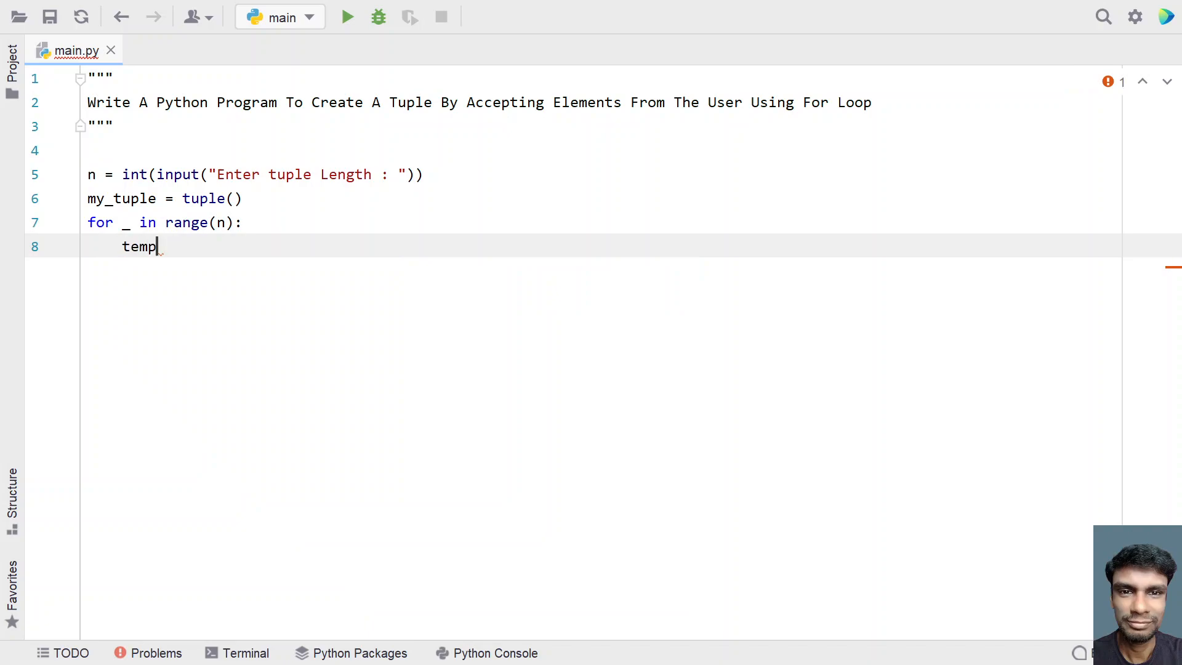
pyautogui.write('= inp')
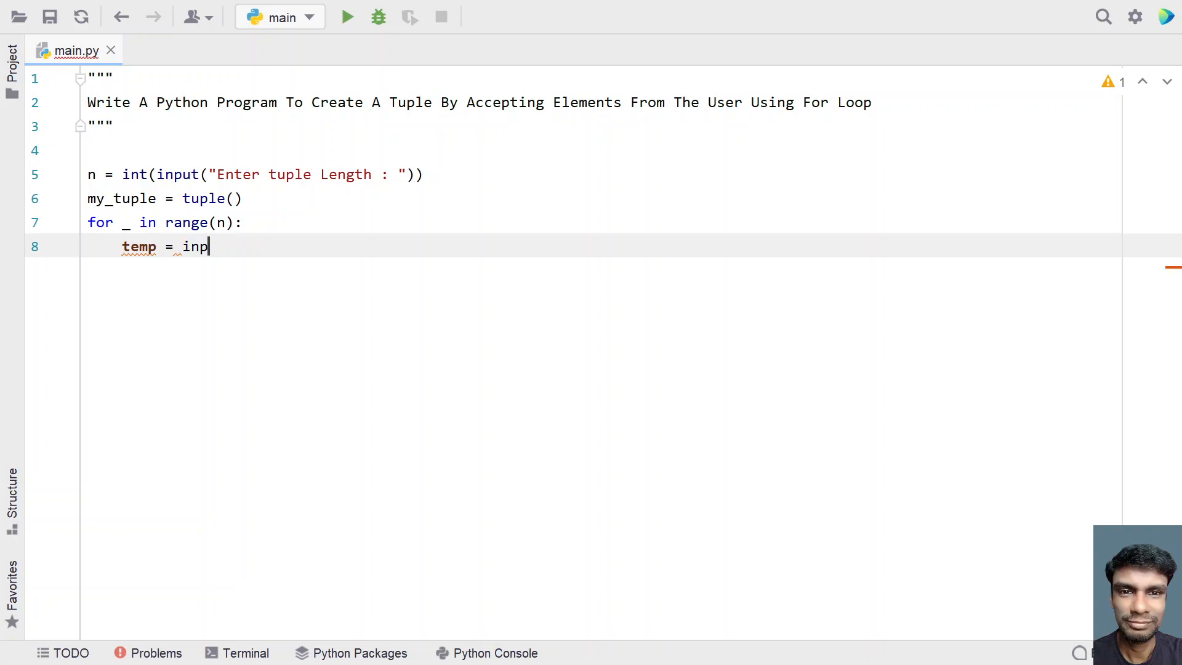
pyautogui.write('ut()')
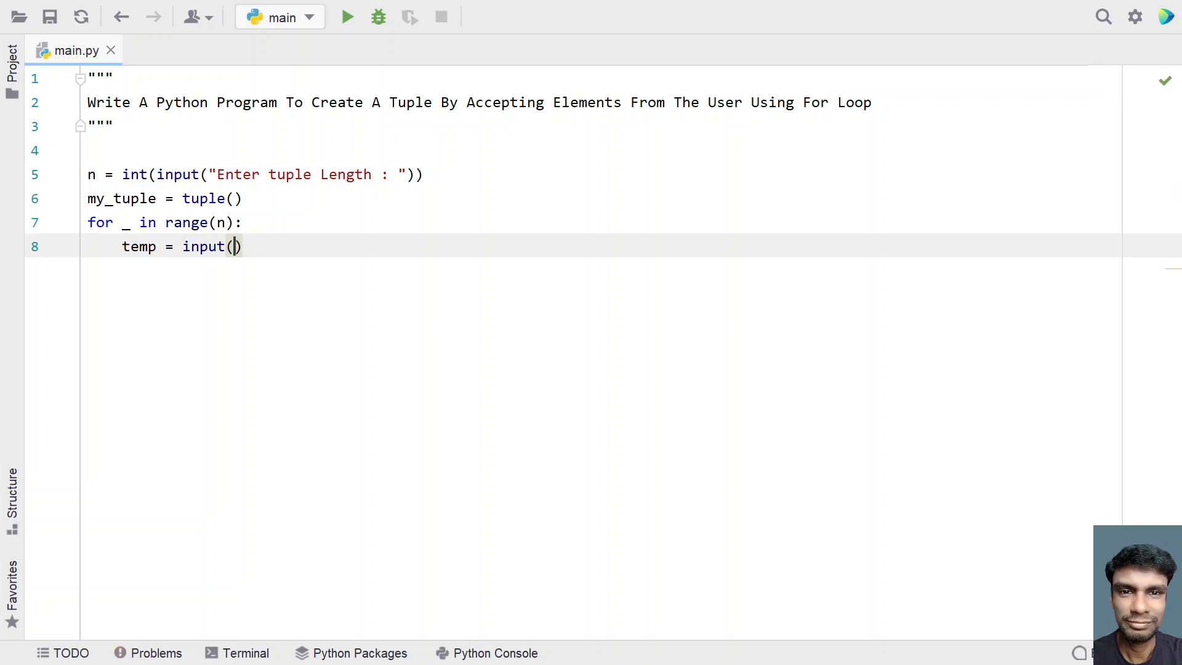
pyautogui.write('"E')
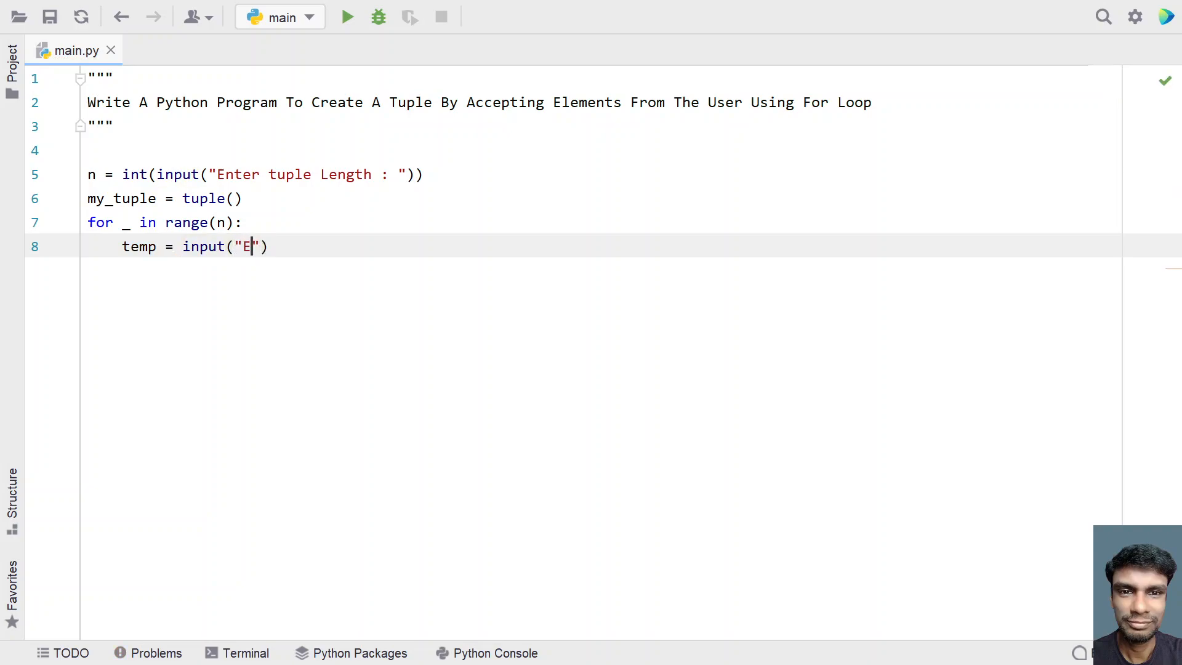
pyautogui.write('nter')
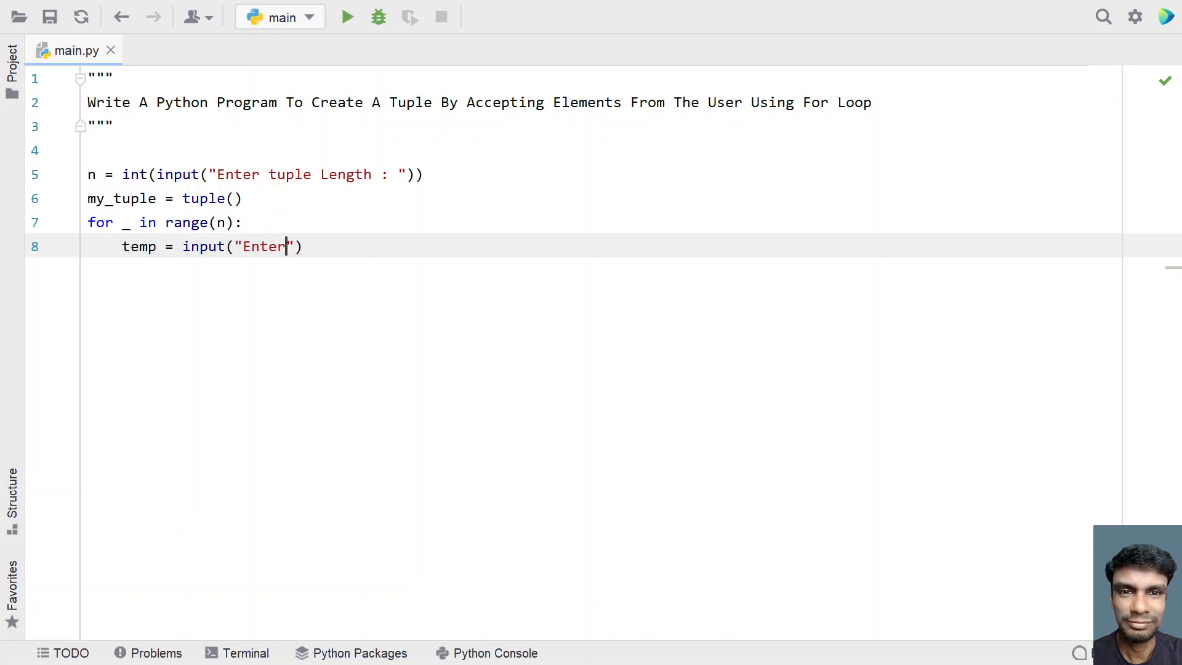
pyautogui.write('Tuple')
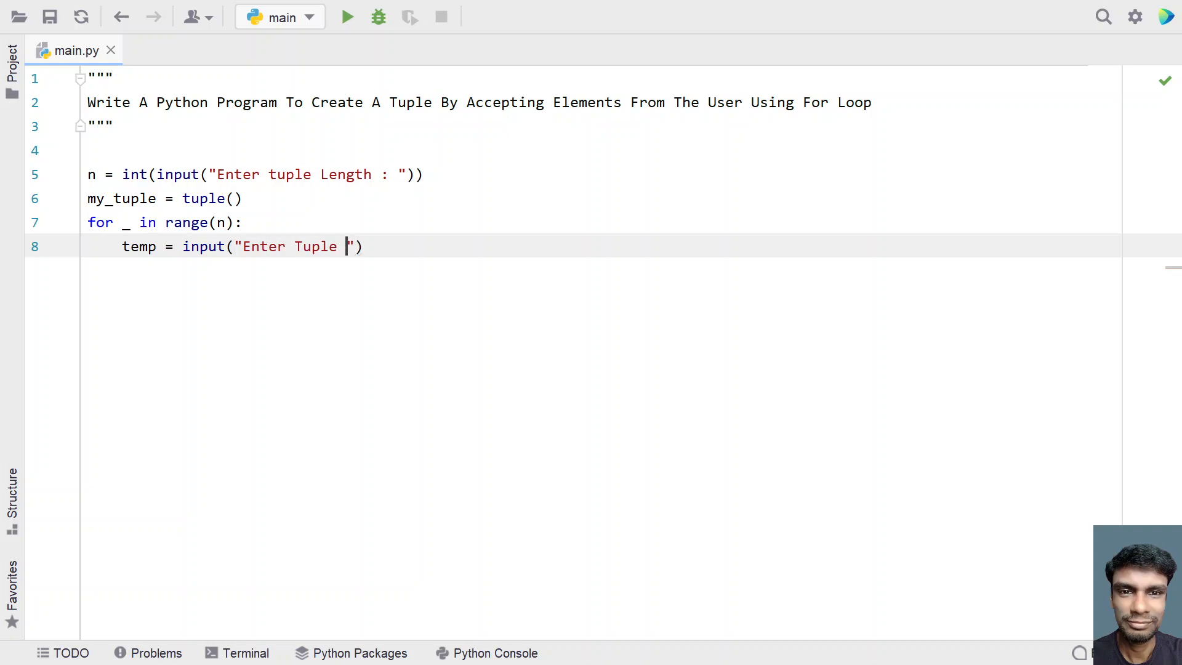
pyautogui.write('Element :')
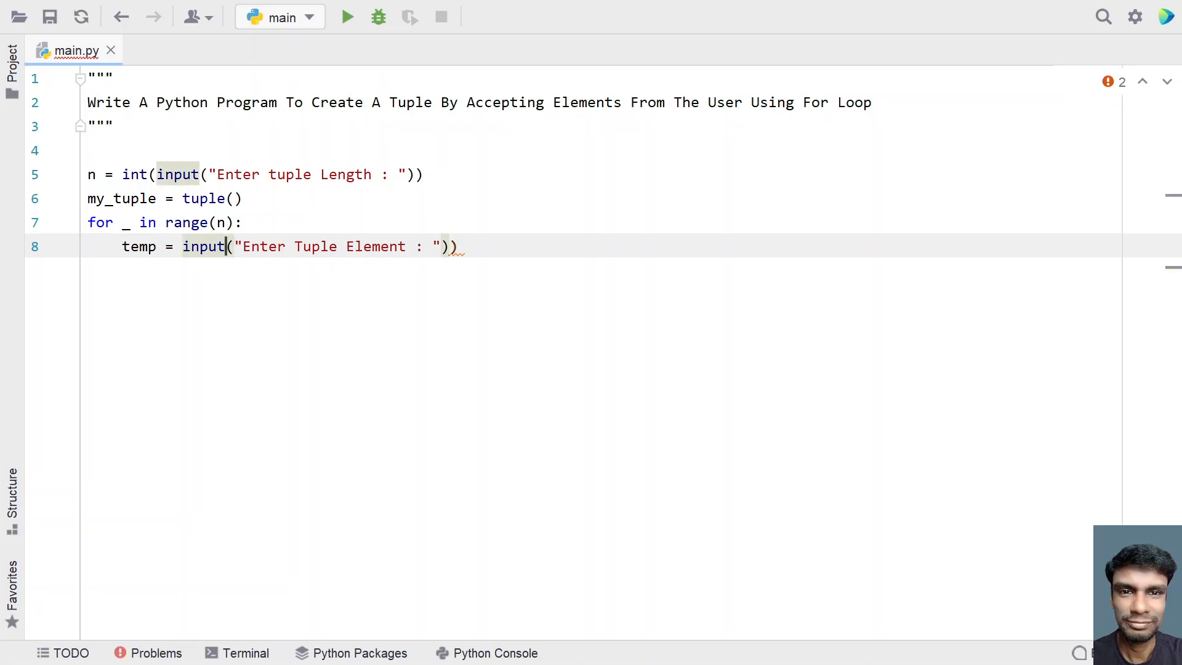
pyautogui.write('int(')
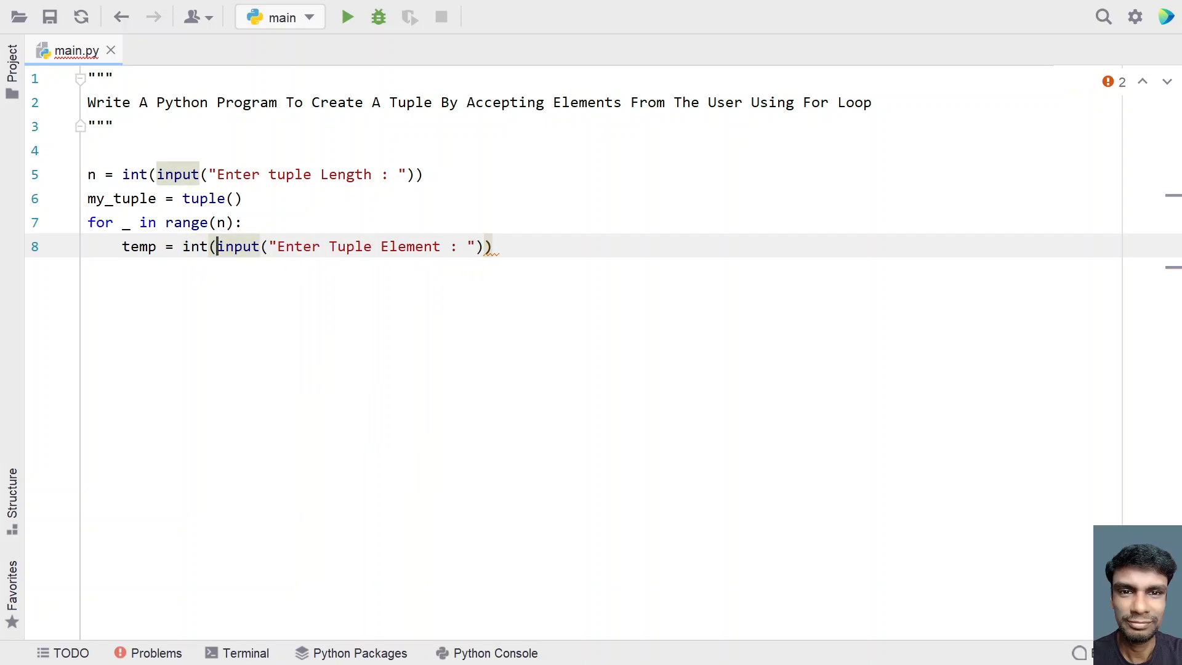
pyautogui.press('enter')
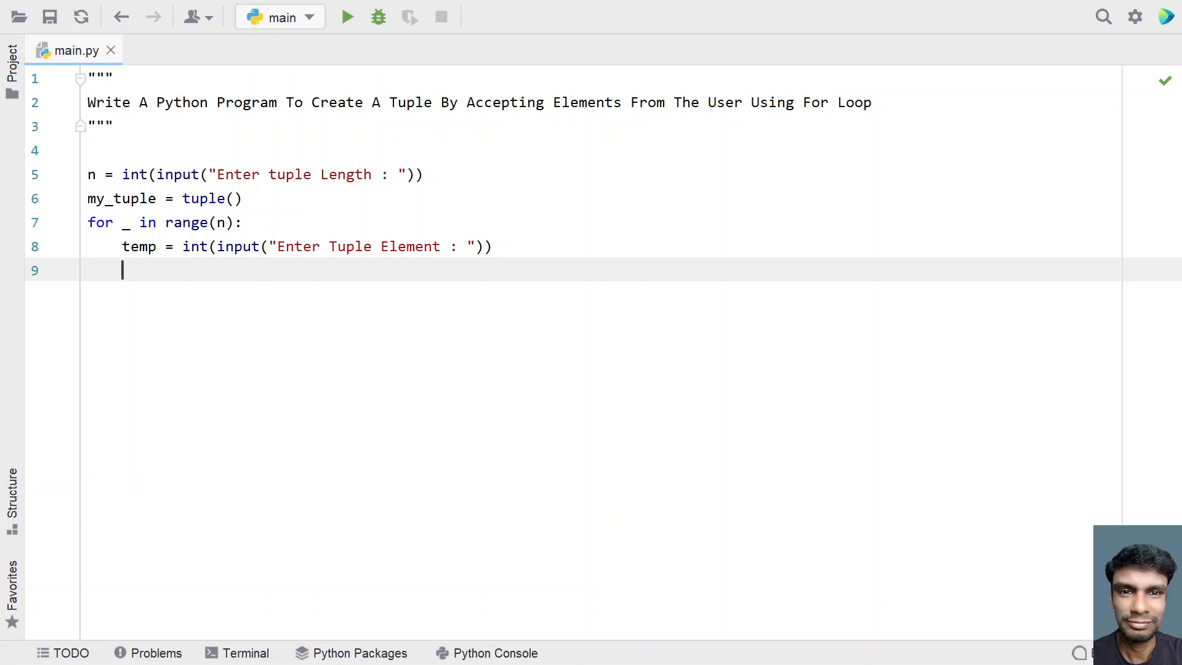
# Inside the loop, write my_tuple += (temp,) to append each element
pyautogui.write('my')
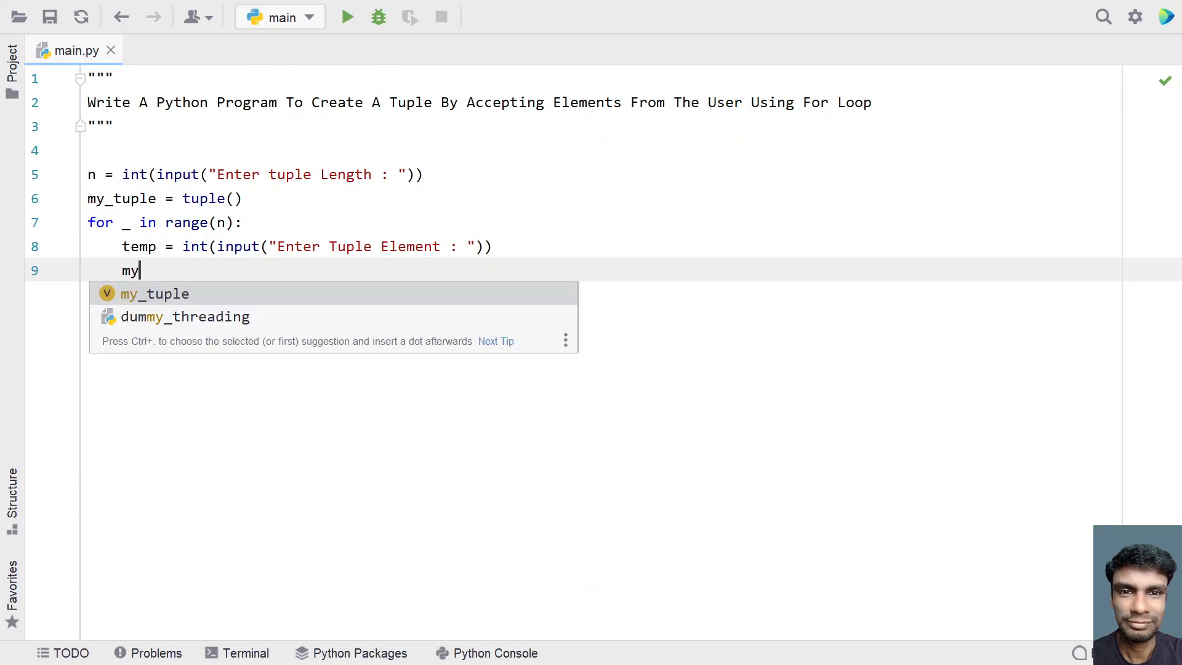
pyautogui.write('_tuple +')
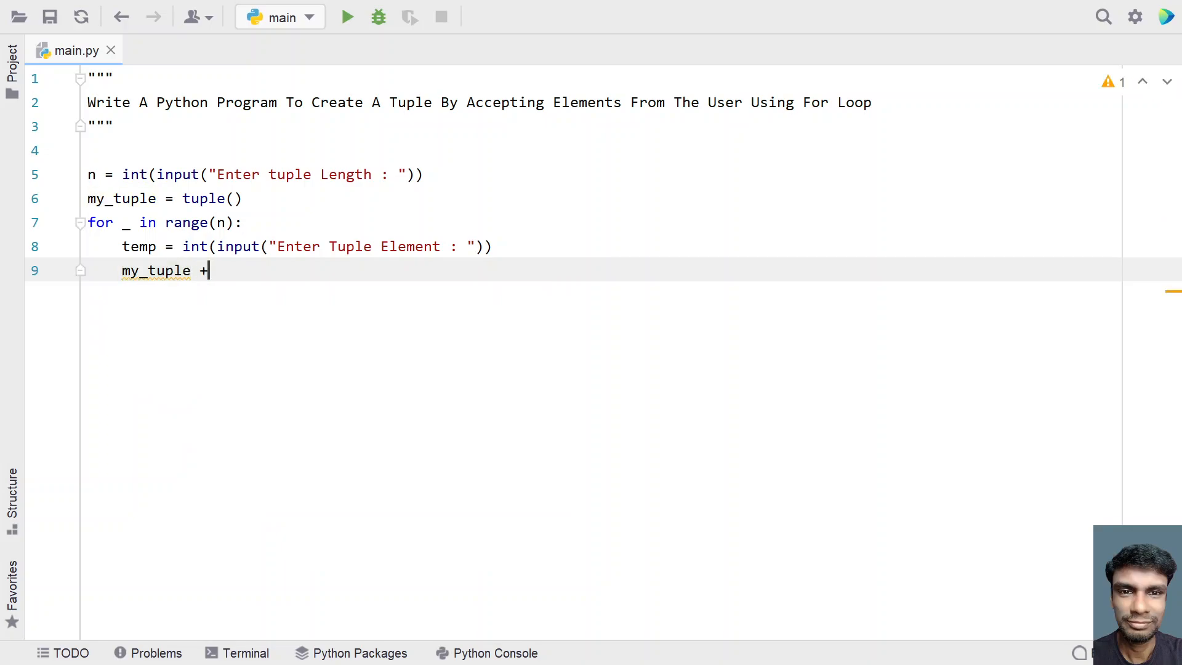
pyautogui.write('=')
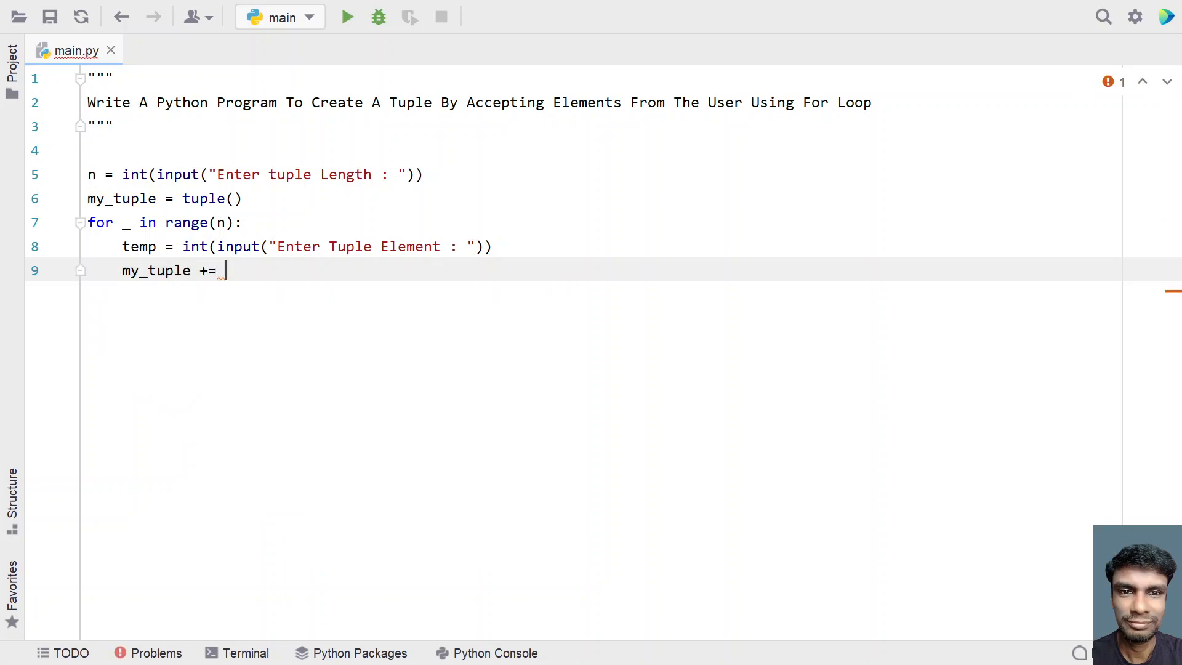
pyautogui.write('(')
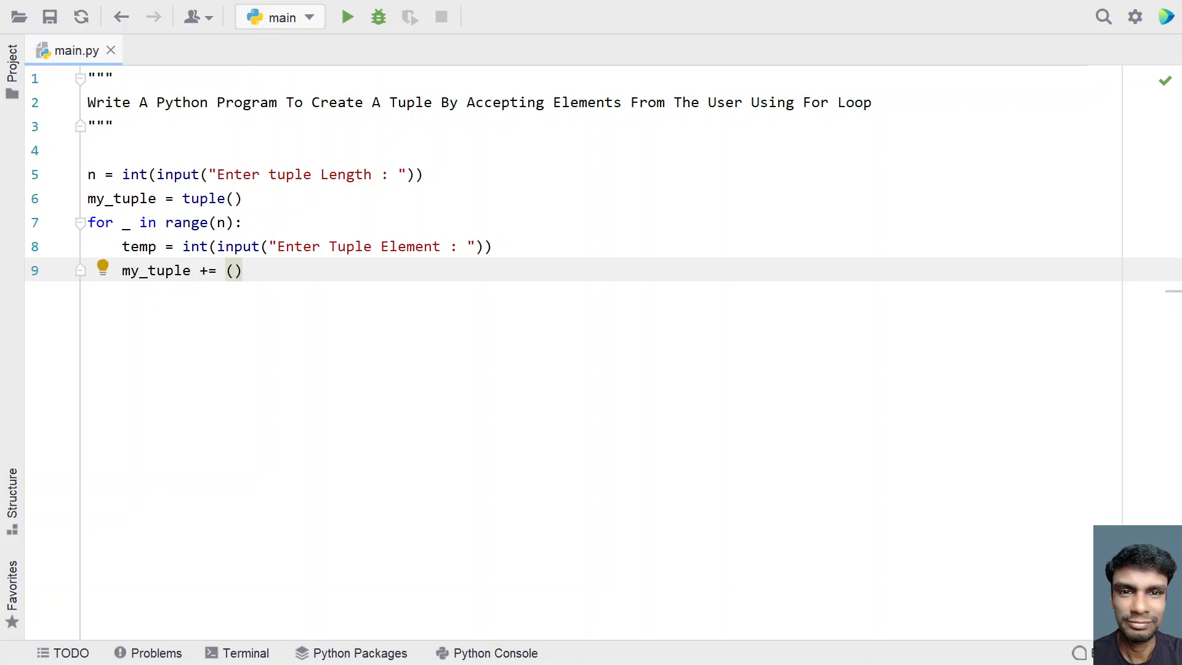
pyautogui.write('temp,')
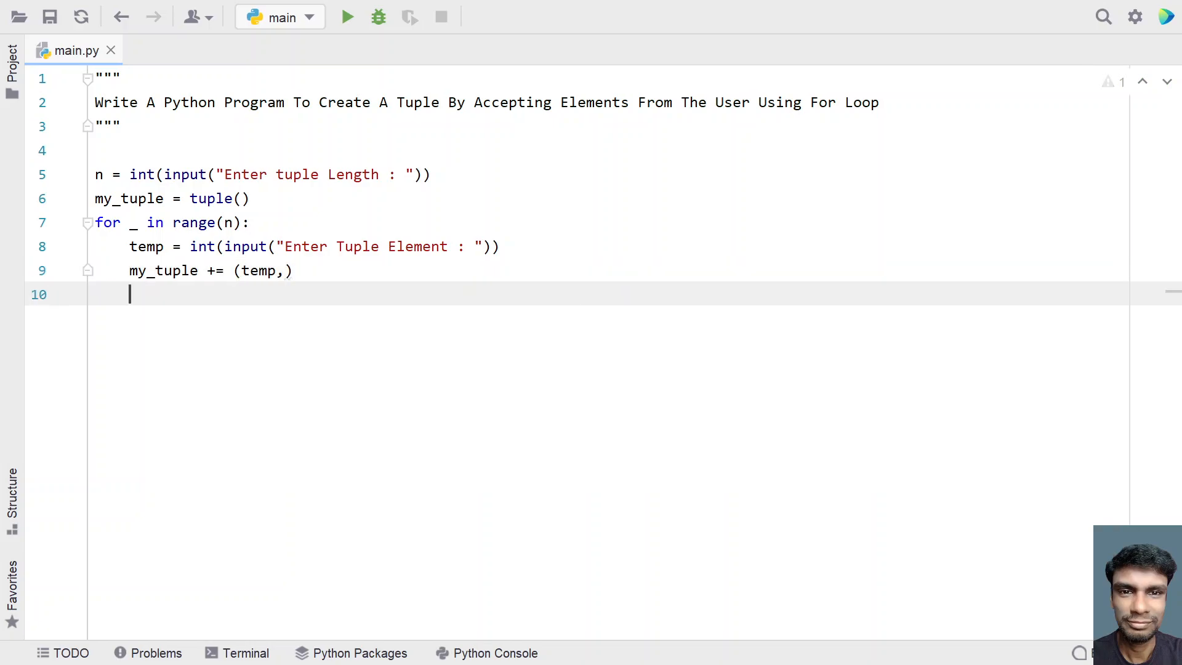
pyautogui.press('enter')
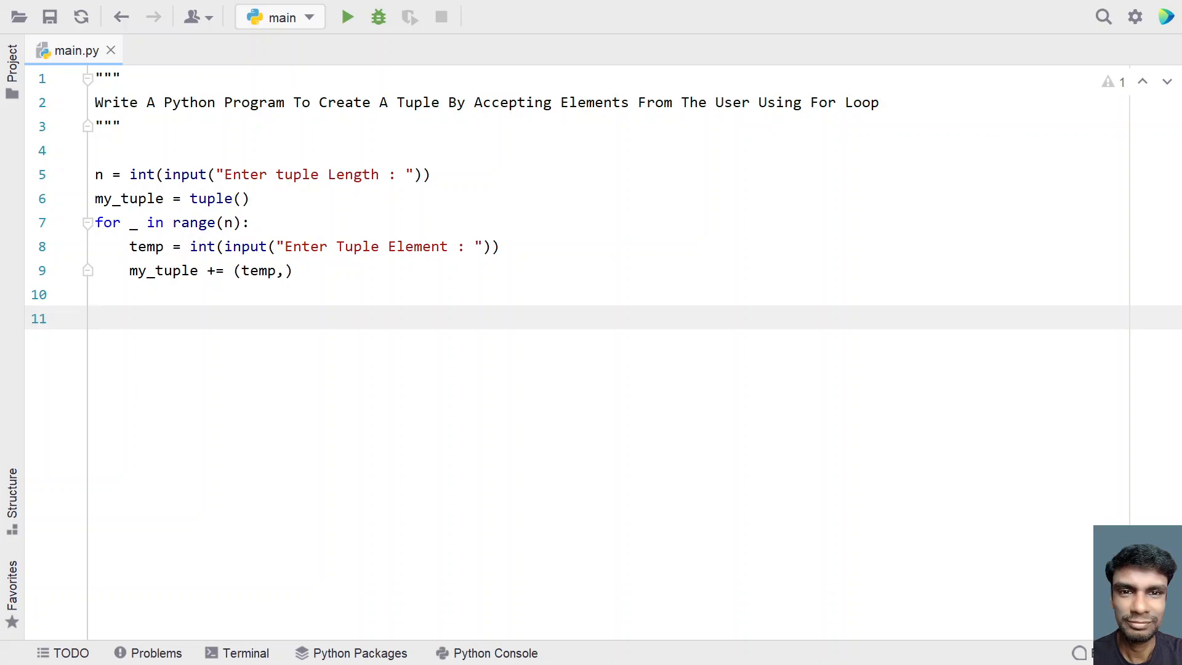
# Write print("Elements of tuple are ...") as the output heading
pyautogui.write('print()')
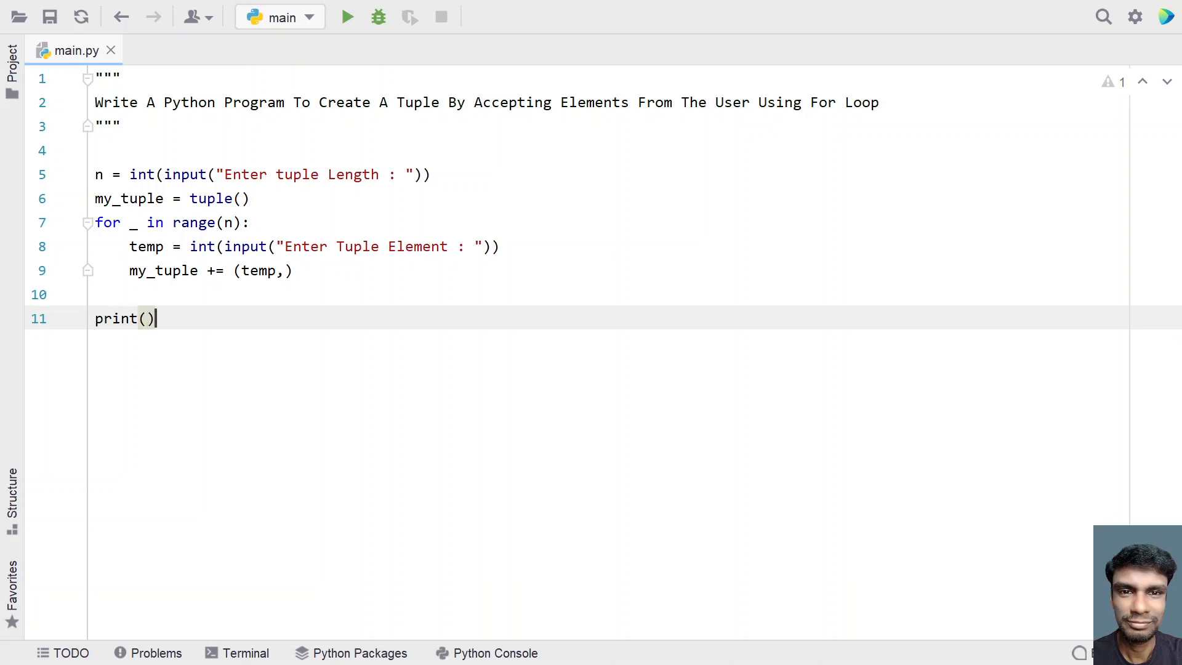
pyautogui.write('""')
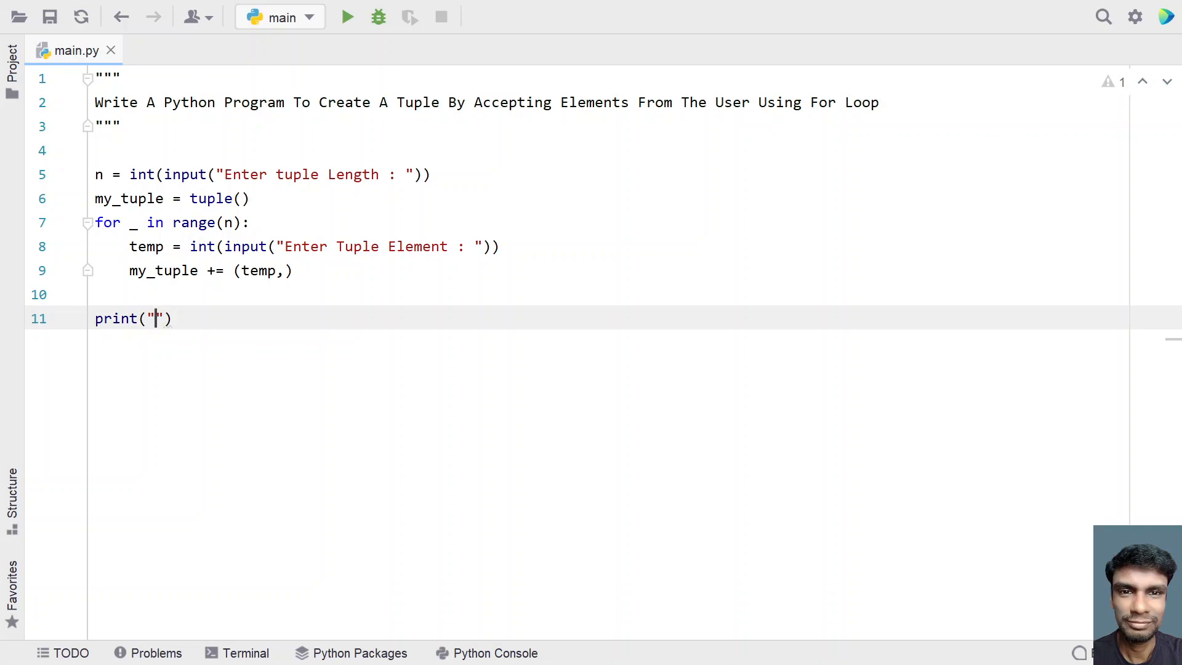
pyautogui.write('T')
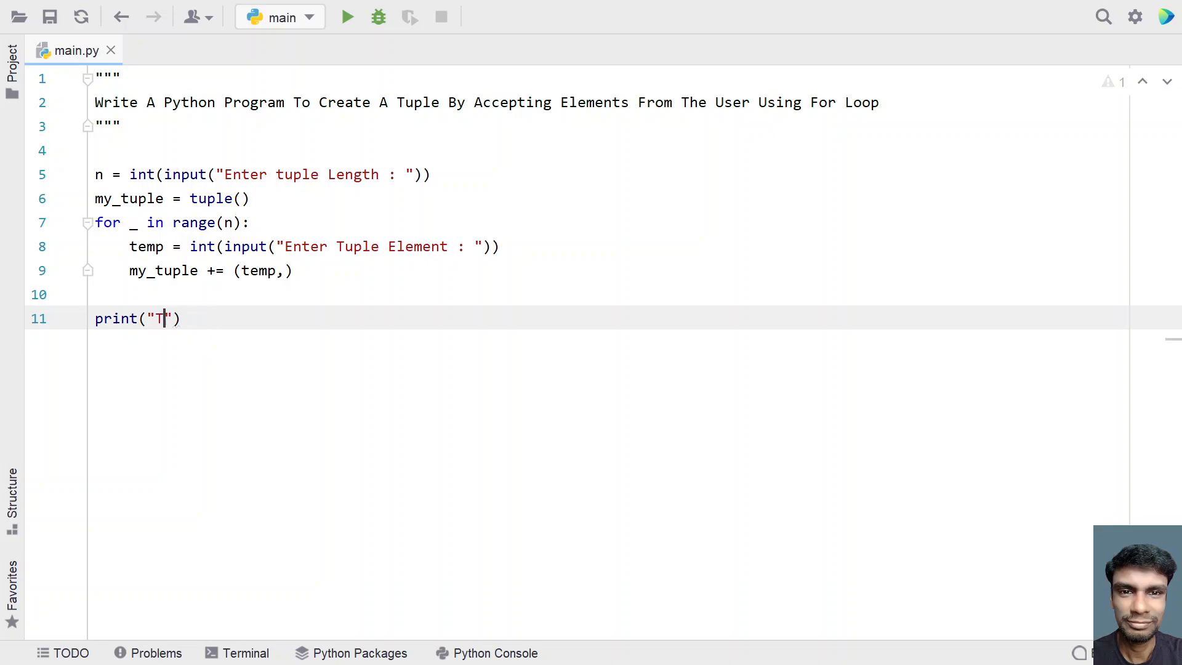
pyautogui.write('Elements of tu')
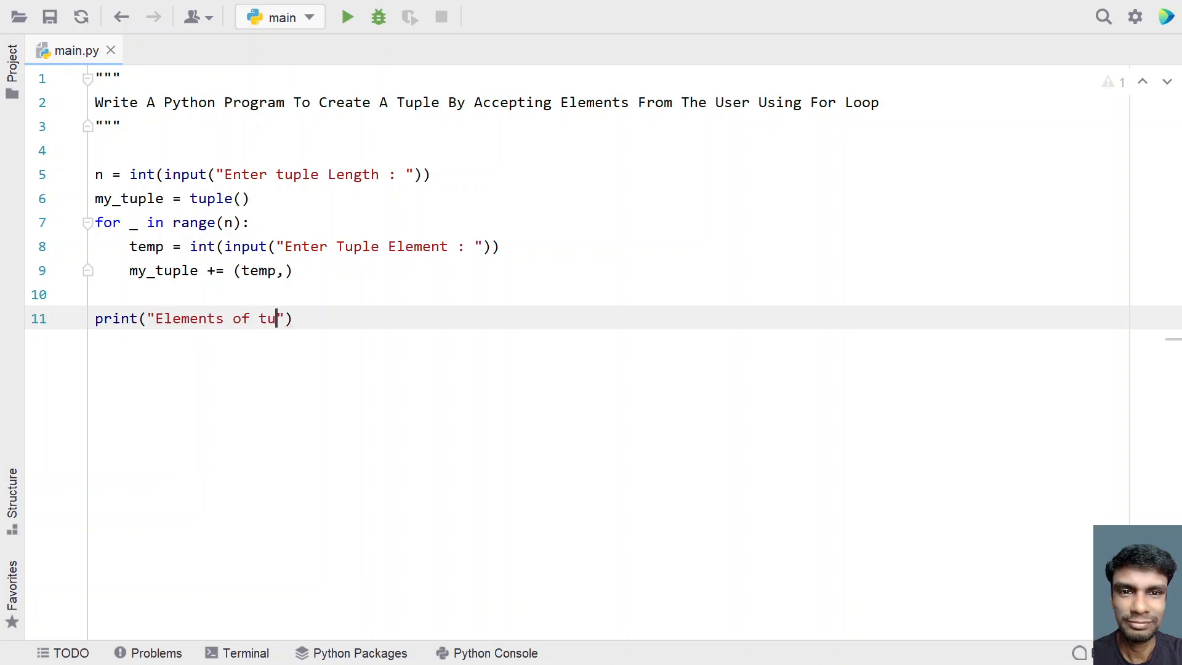
pyautogui.write('ple are .')
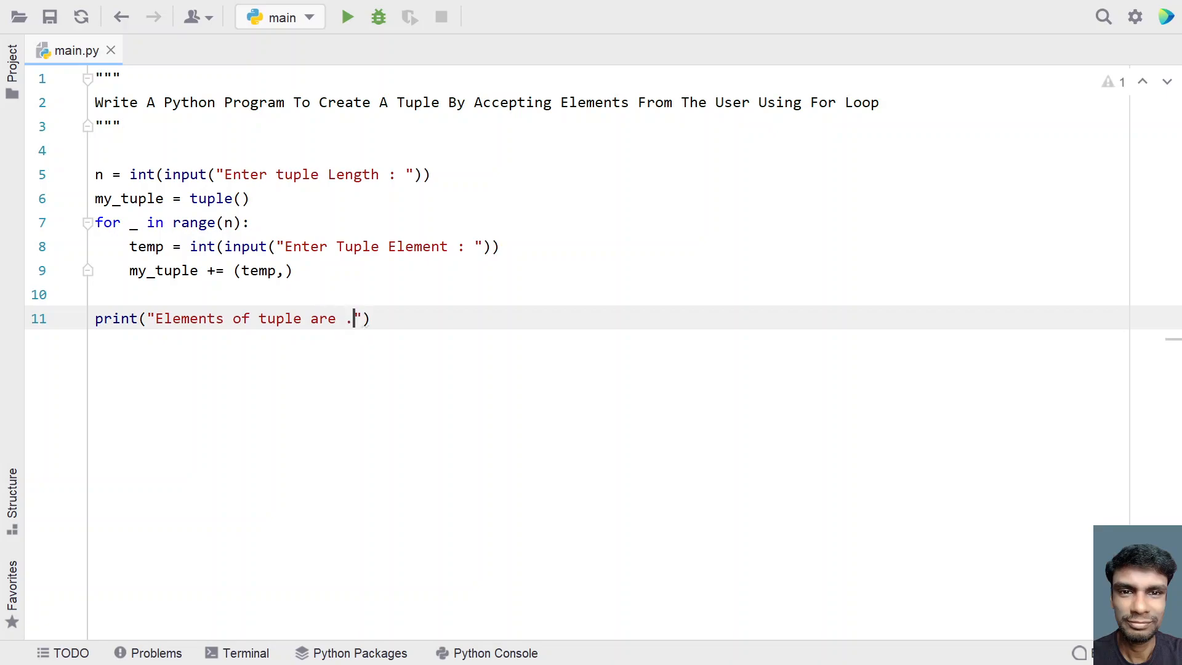
pyautogui.write('..')
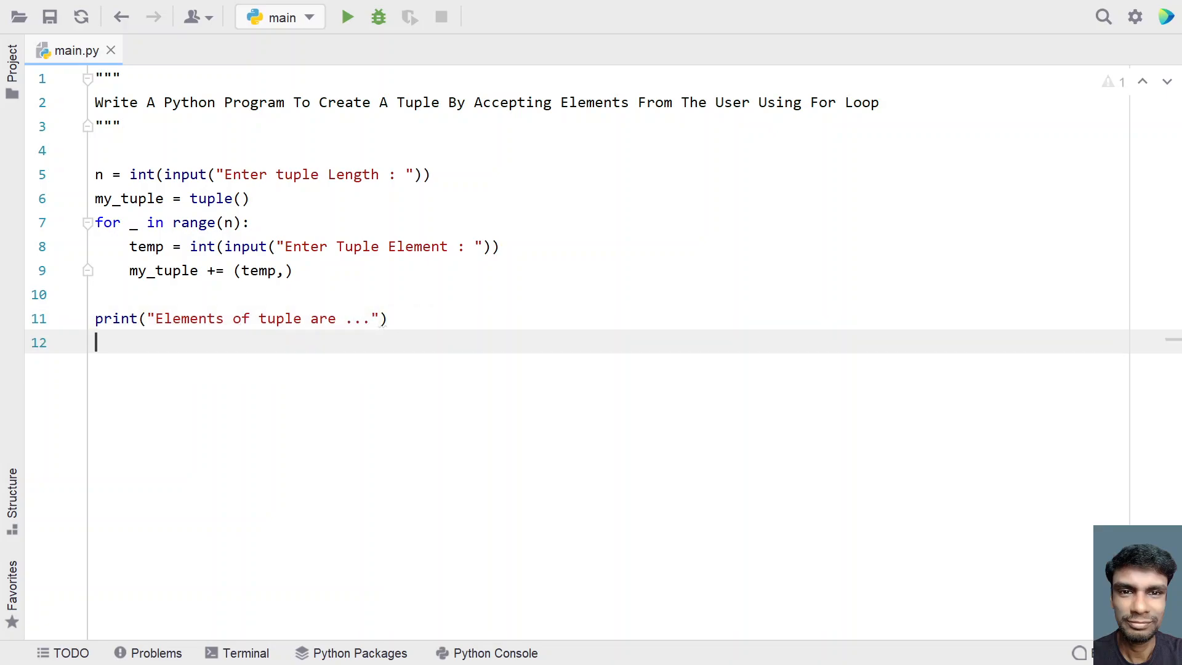
# Write for item in my_tuple: print(item, end=" ") to list the elements on one line
pyautogui.write('for item in')
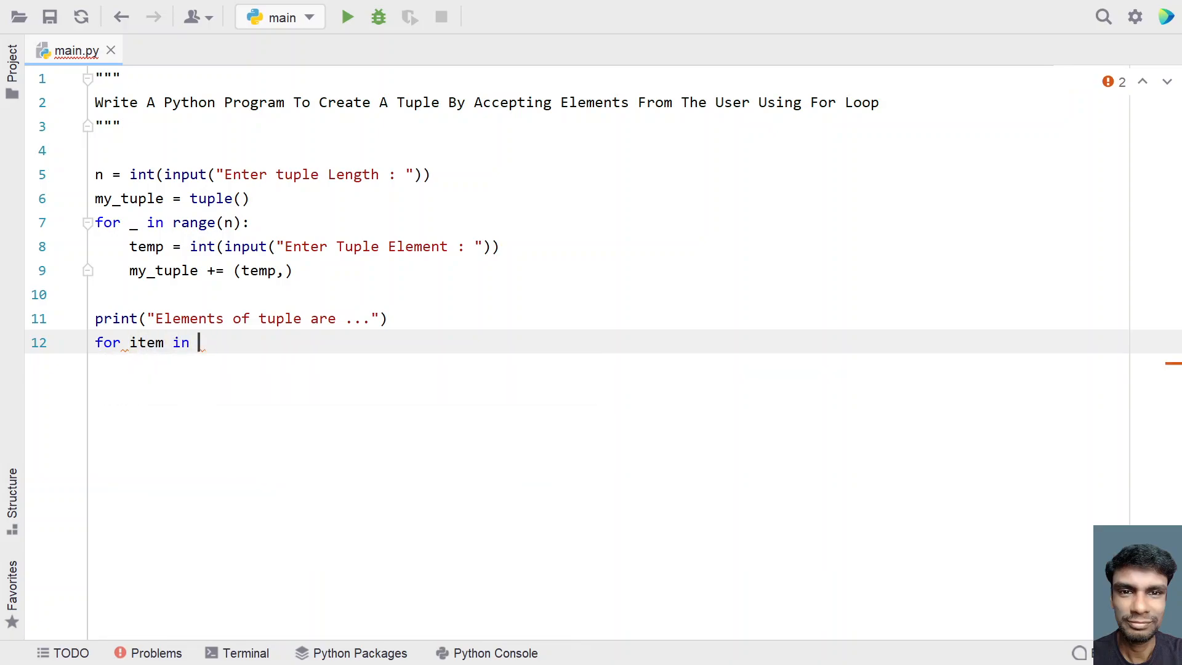
pyautogui.write('my_tuple:')
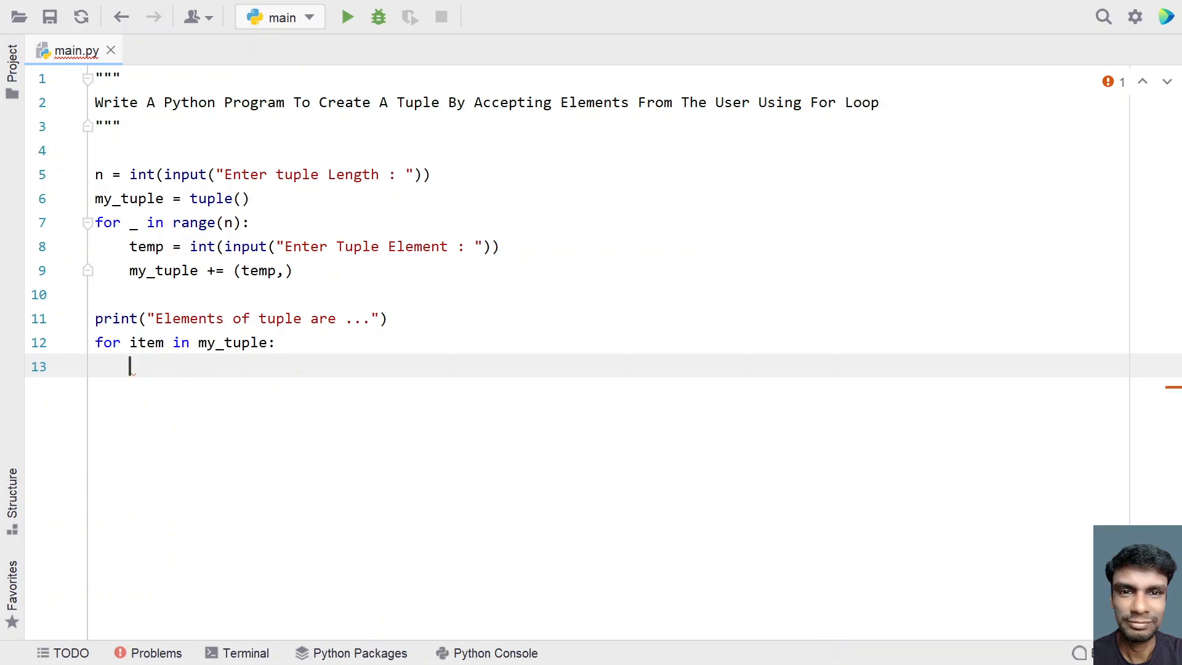
pyautogui.write('p')
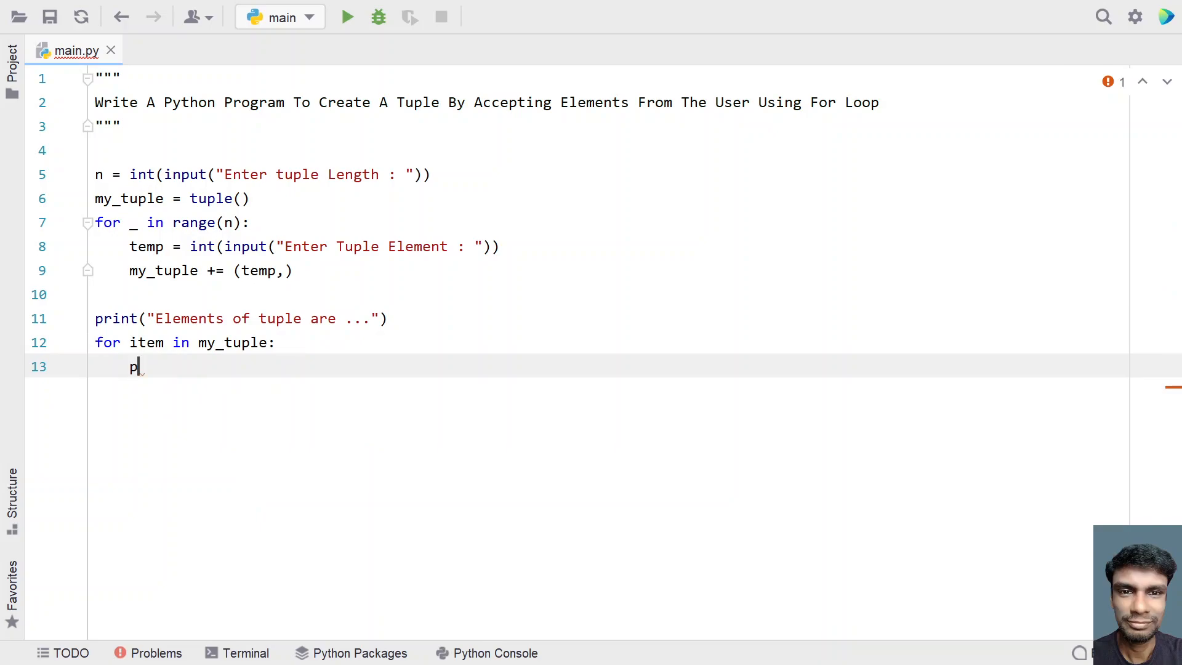
pyautogui.write('rint()')
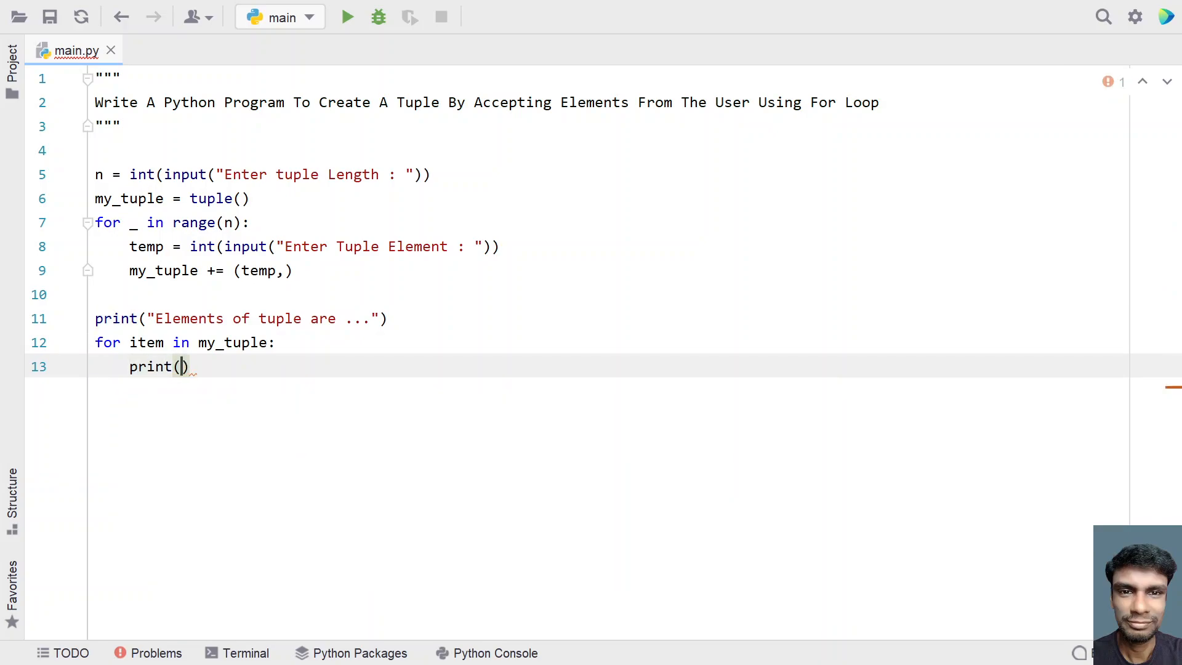
pyautogui.write('item')
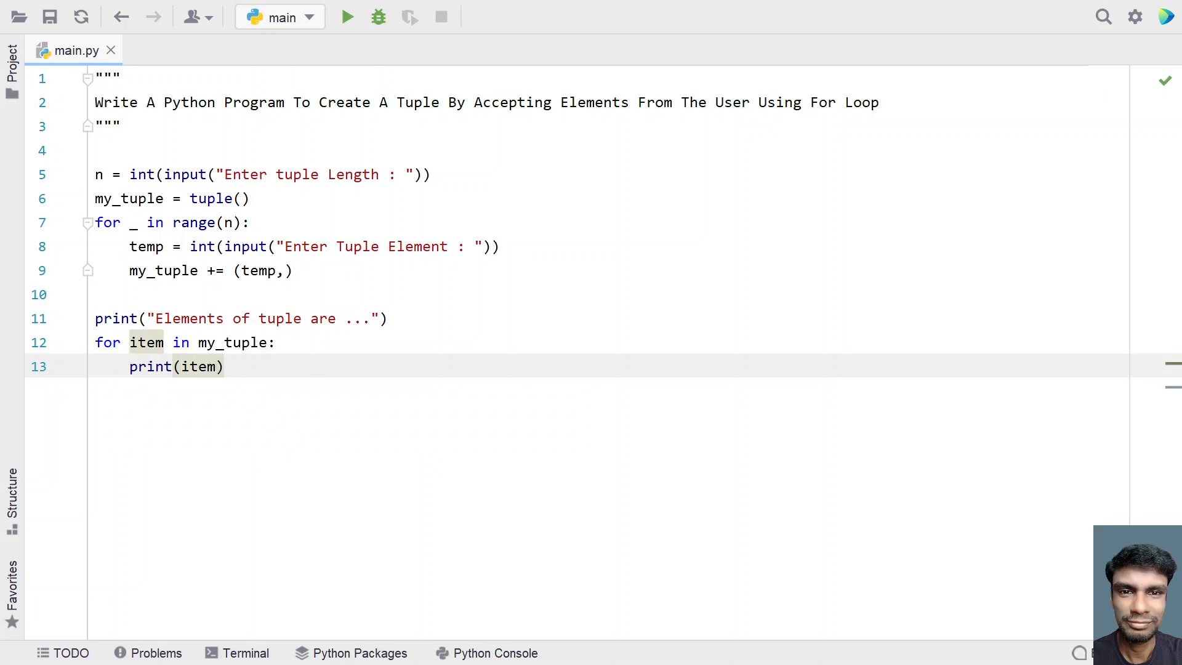
pyautogui.write(', "')
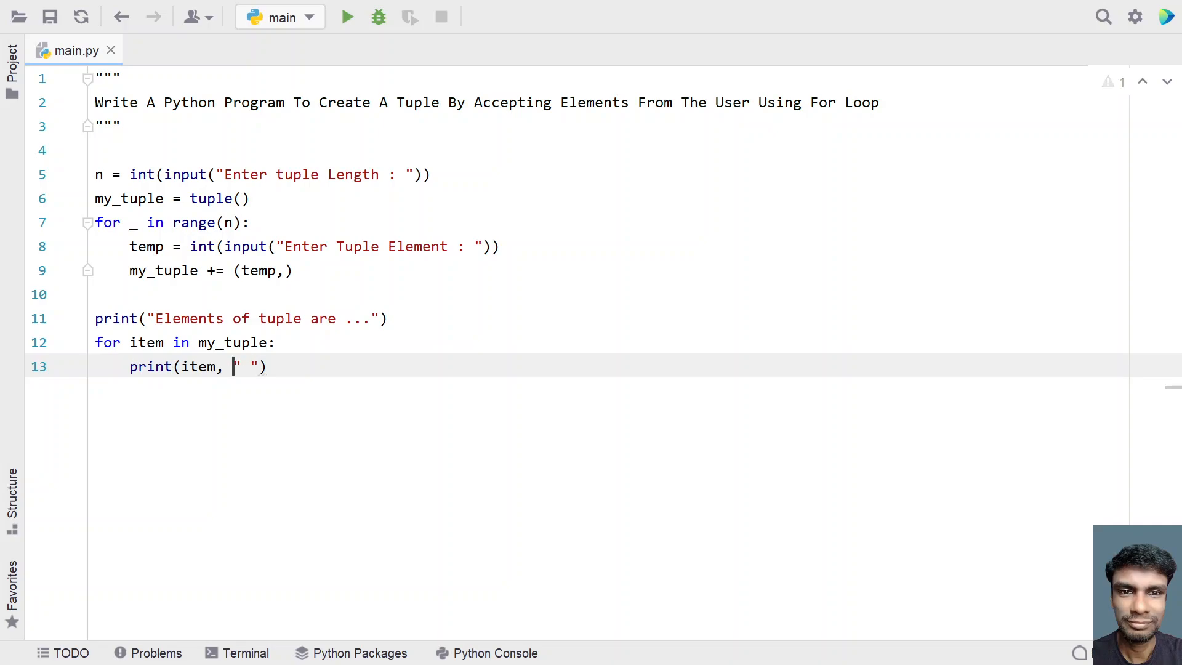
pyautogui.write('end=')
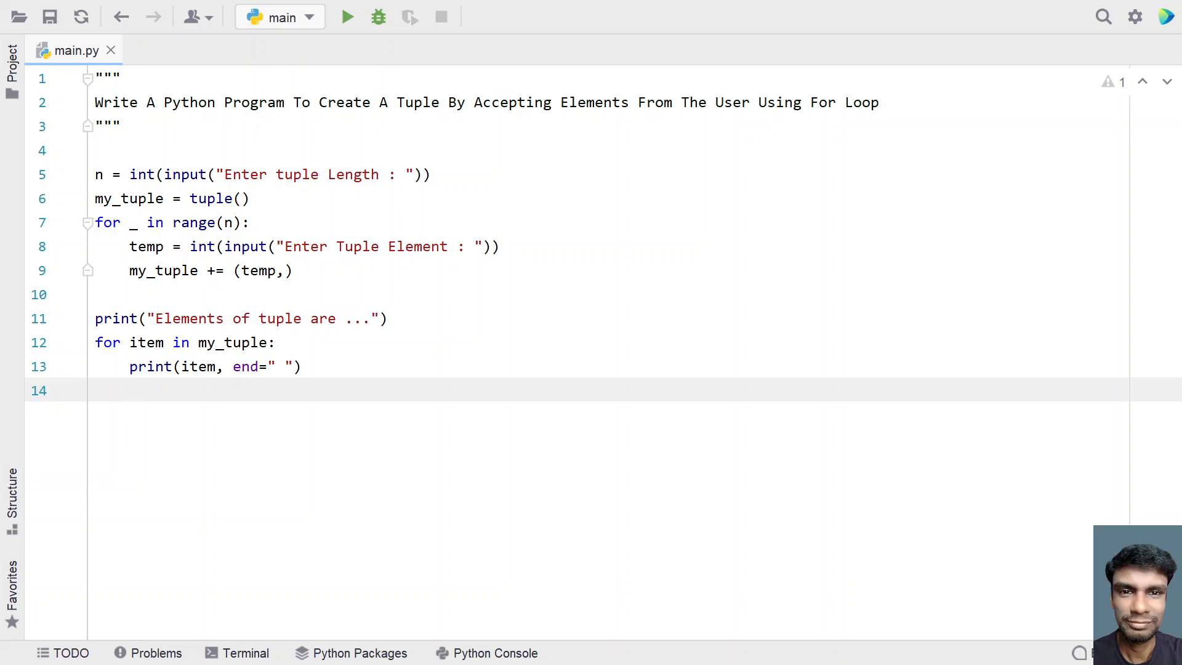
pyautogui.moveTo(347, 16)
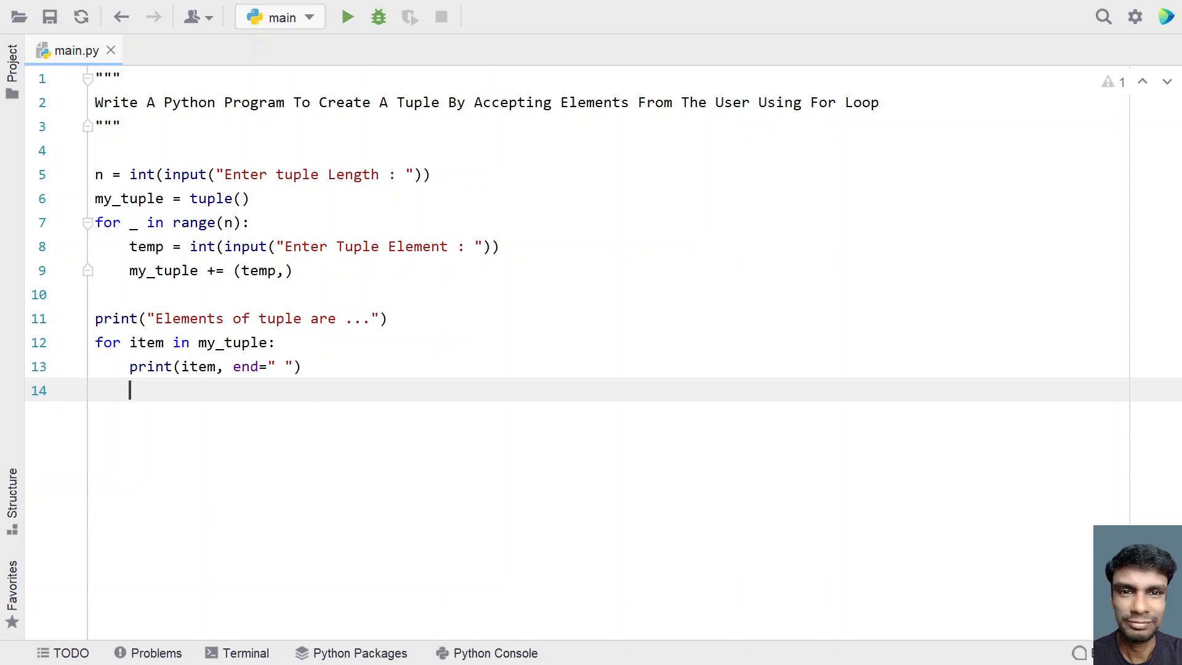
# Run main.py with tuple length 5 and enter elements 23, 34, 34, 78 in the Run console
pyautogui.click(346, 16)
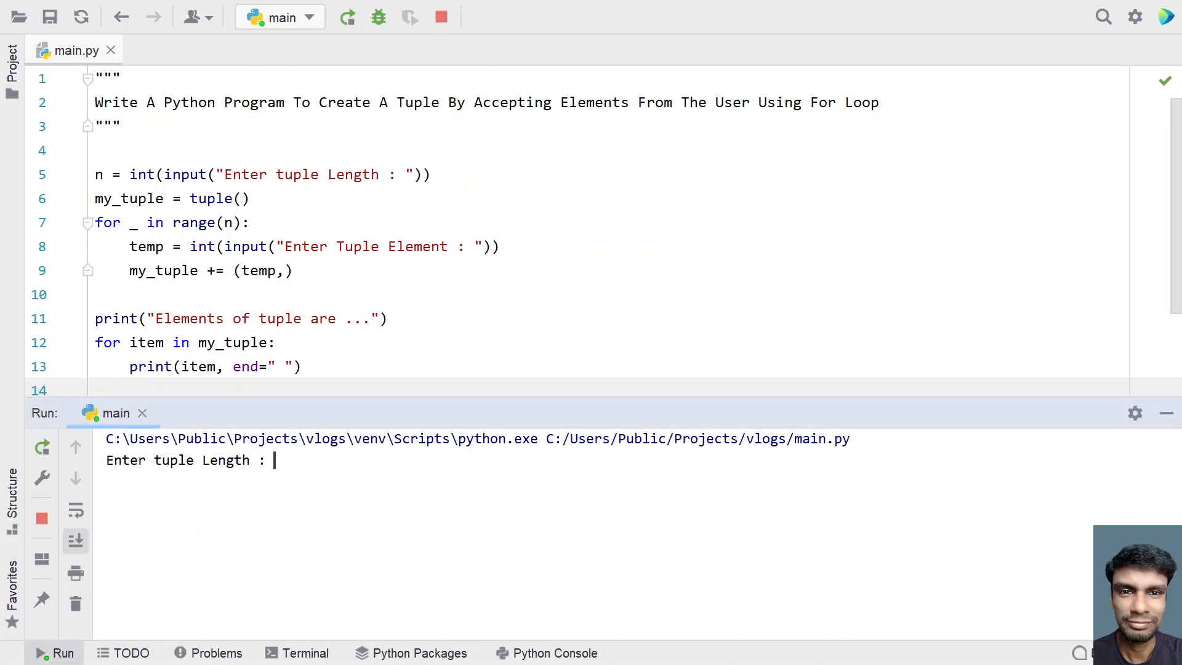
pyautogui.write('5')
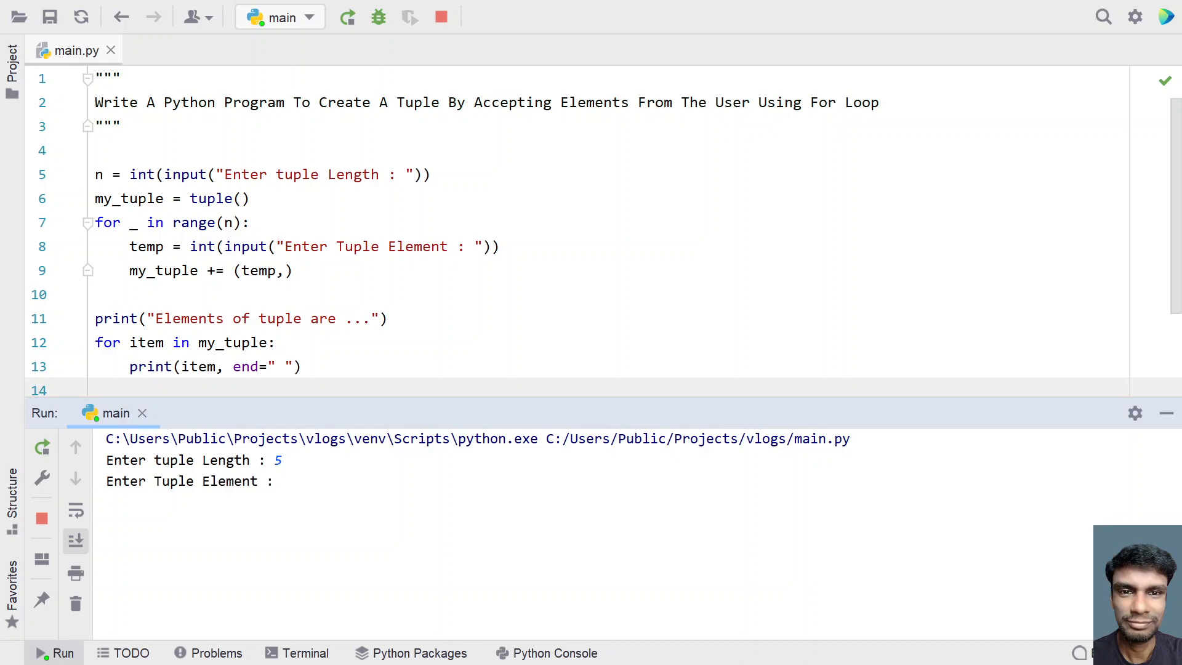
pyautogui.write('23')
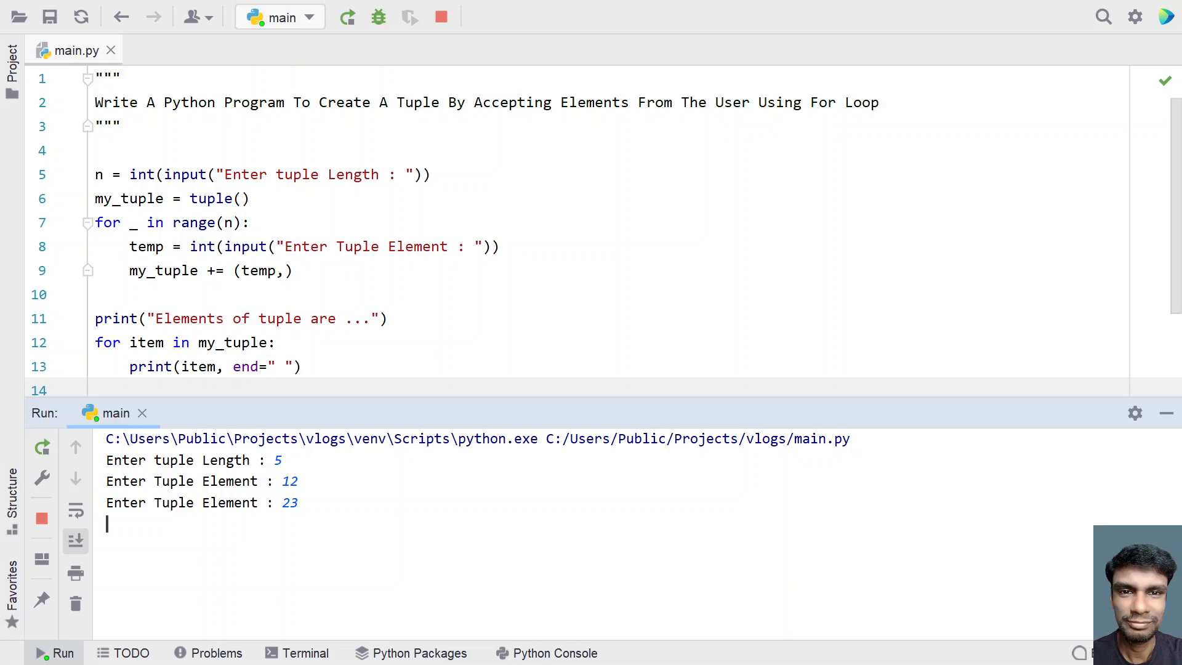
pyautogui.write('34')
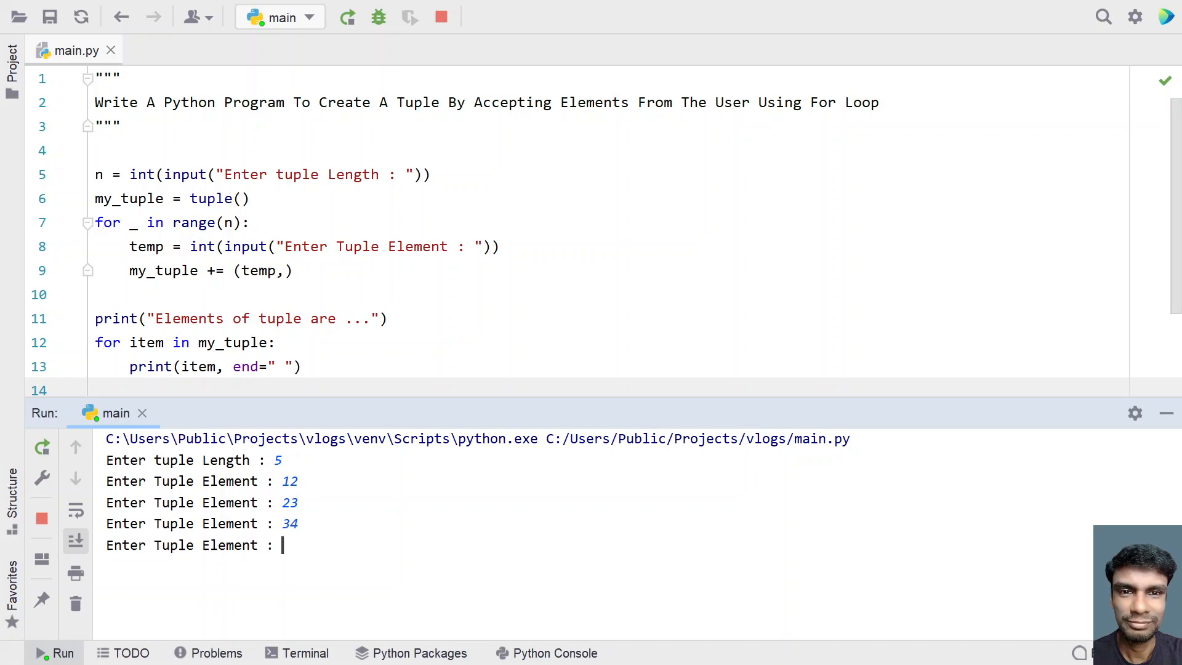
pyautogui.write('34')
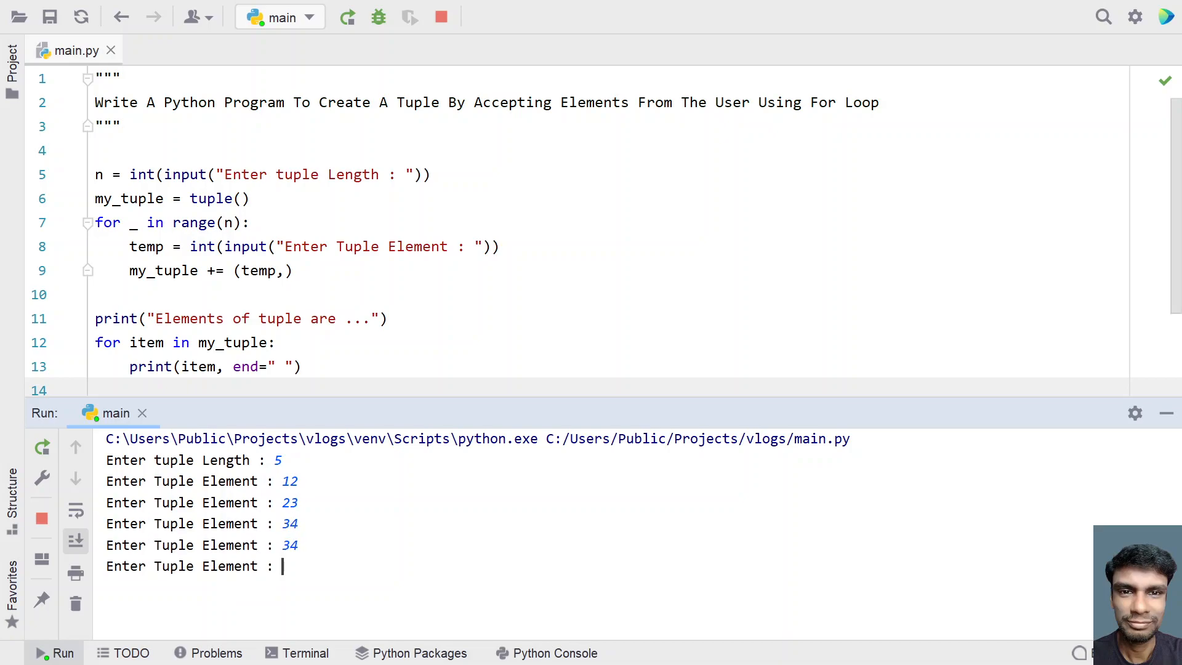
pyautogui.write('78')
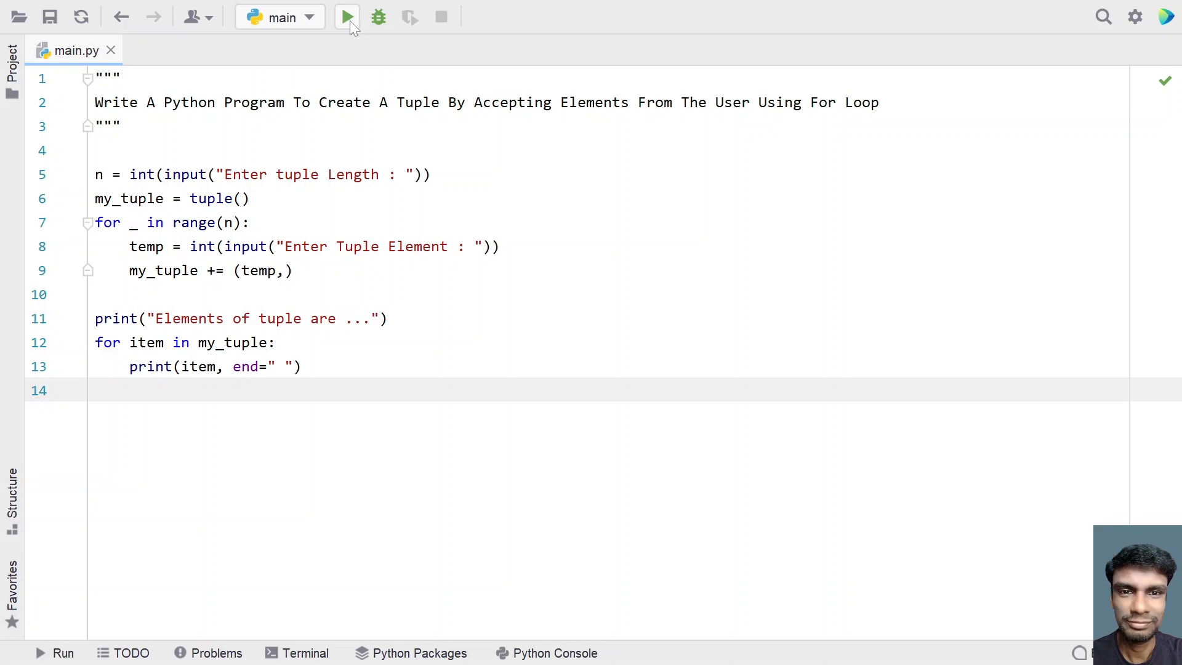
# Run main.py again and enter the first value 1 in the Run console
pyautogui.click(347, 16)
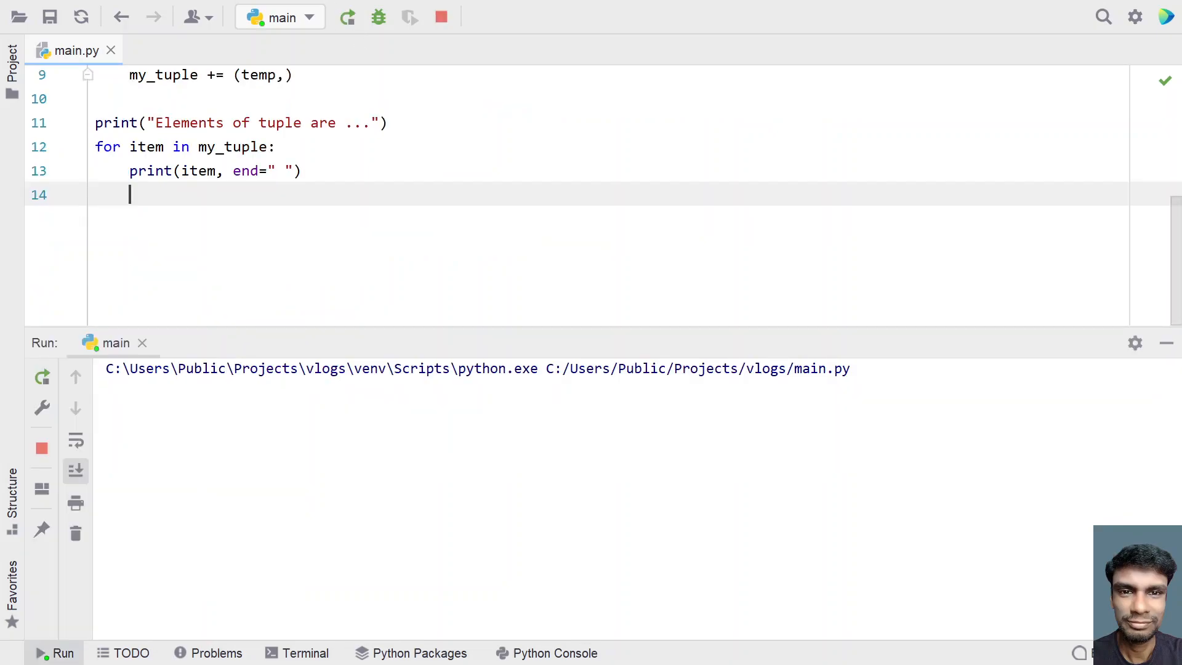
pyautogui.click(61, 653)
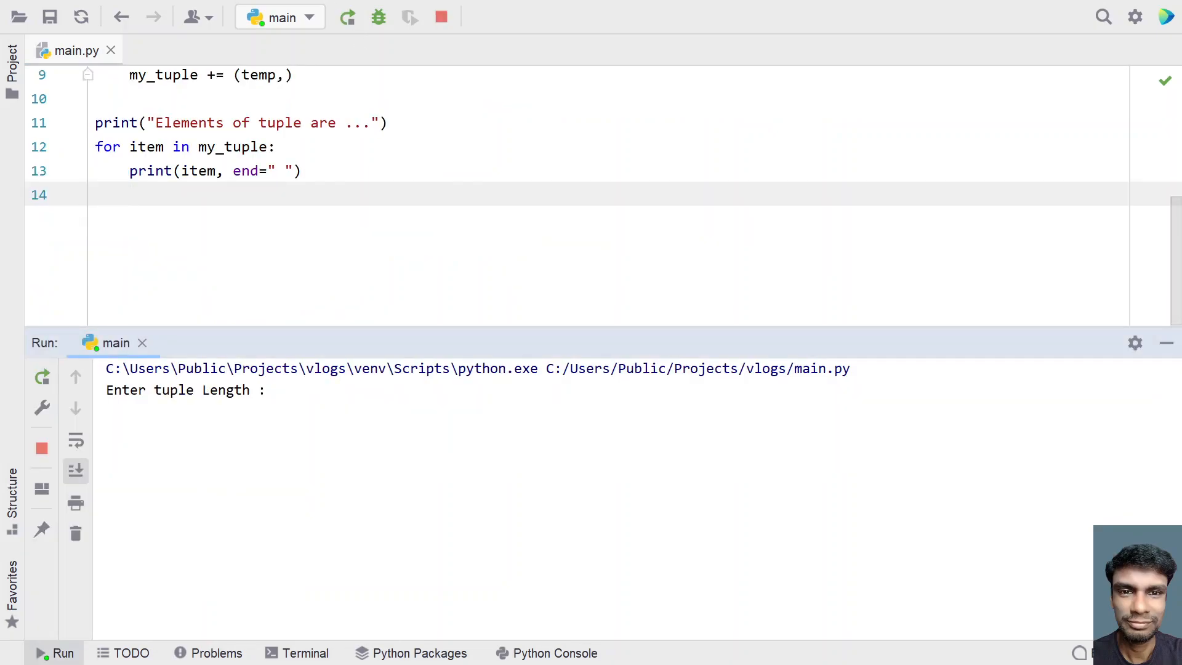
pyautogui.write('1')
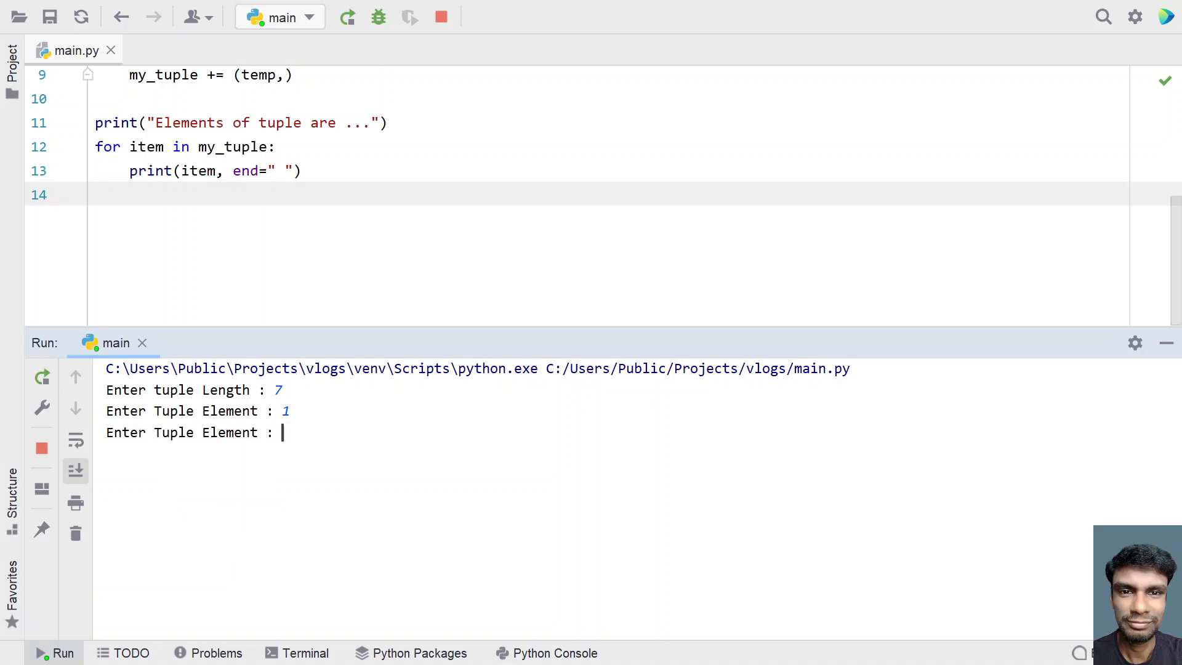